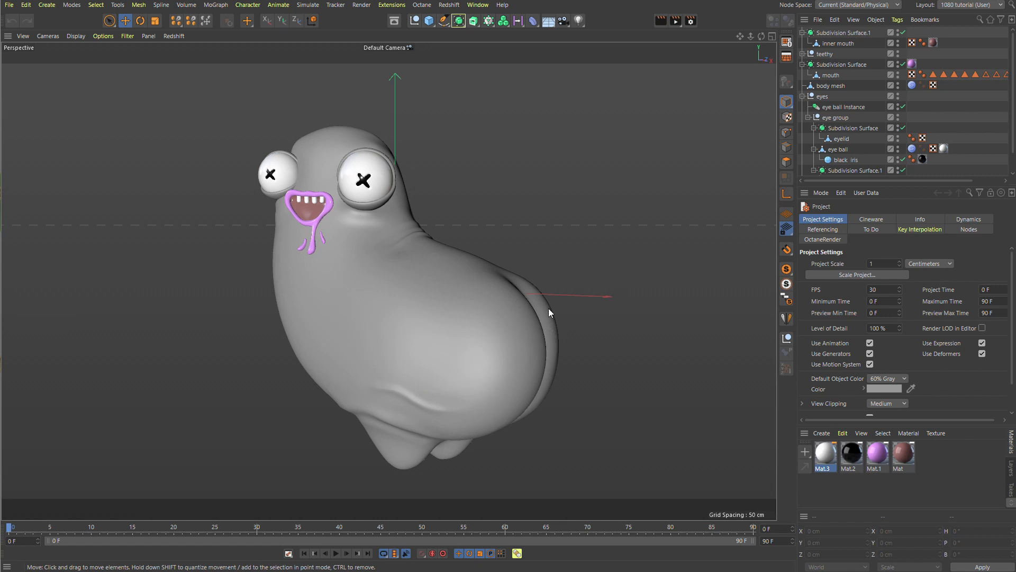
pyautogui.moveTo(373, 69)
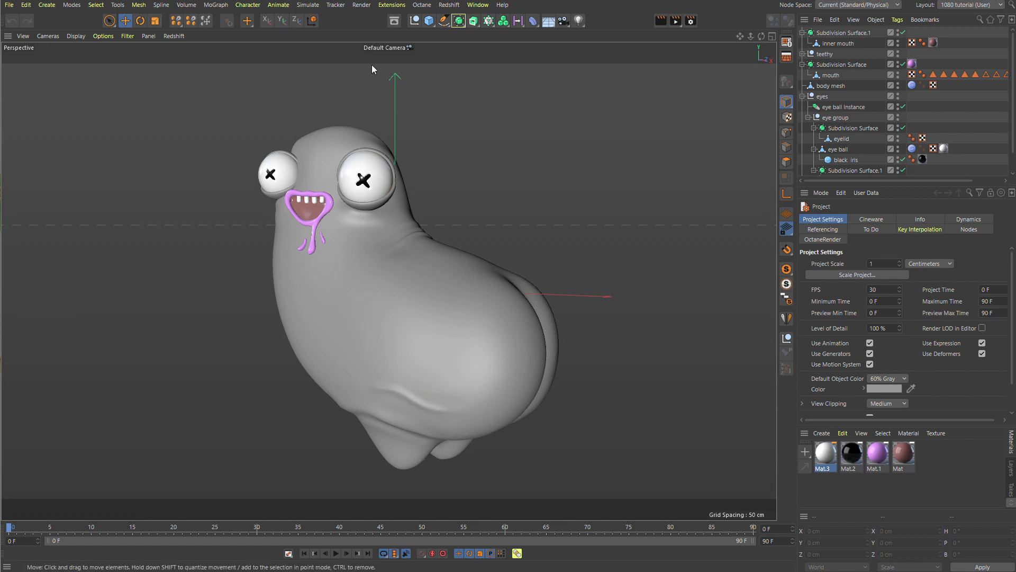
pyautogui.moveTo(464, 231)
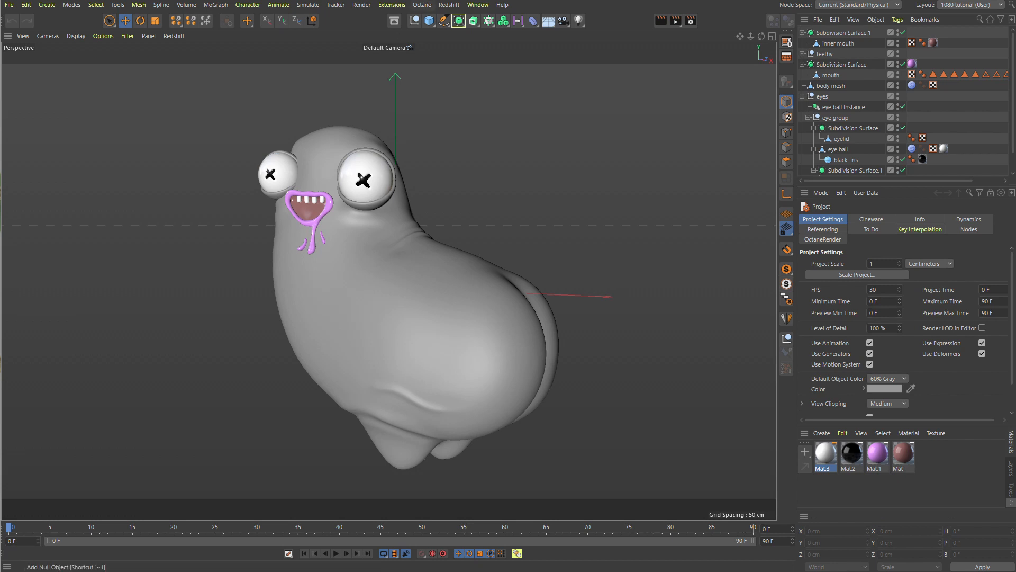
# Step: Open the Octane Live Viewer window beside the blob character scene
pyautogui.click(458, 21)
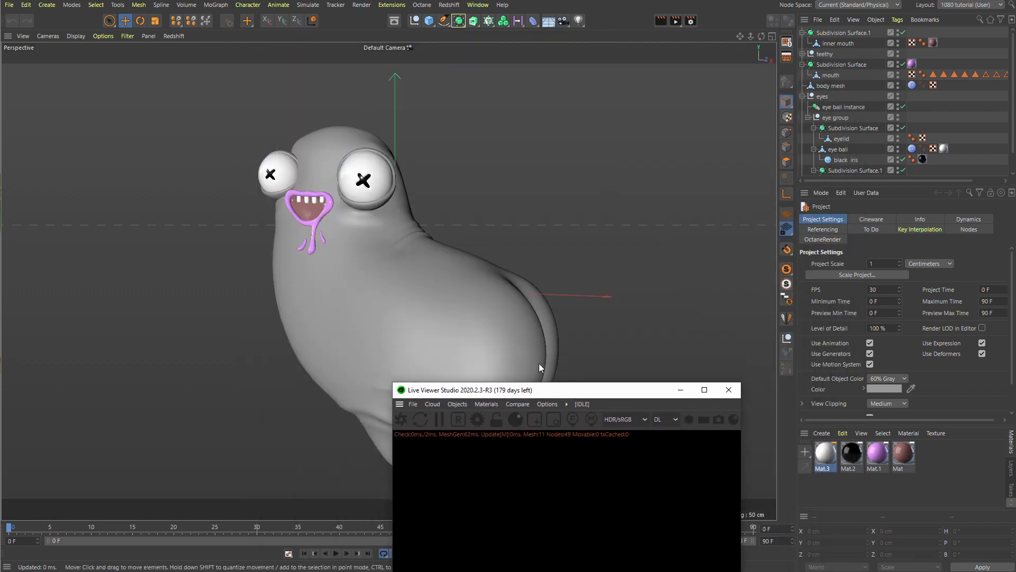
# Step: Add three Octane area lights and an Octane camera, renaming the lights top, warm and cool
pyautogui.click(486, 404)
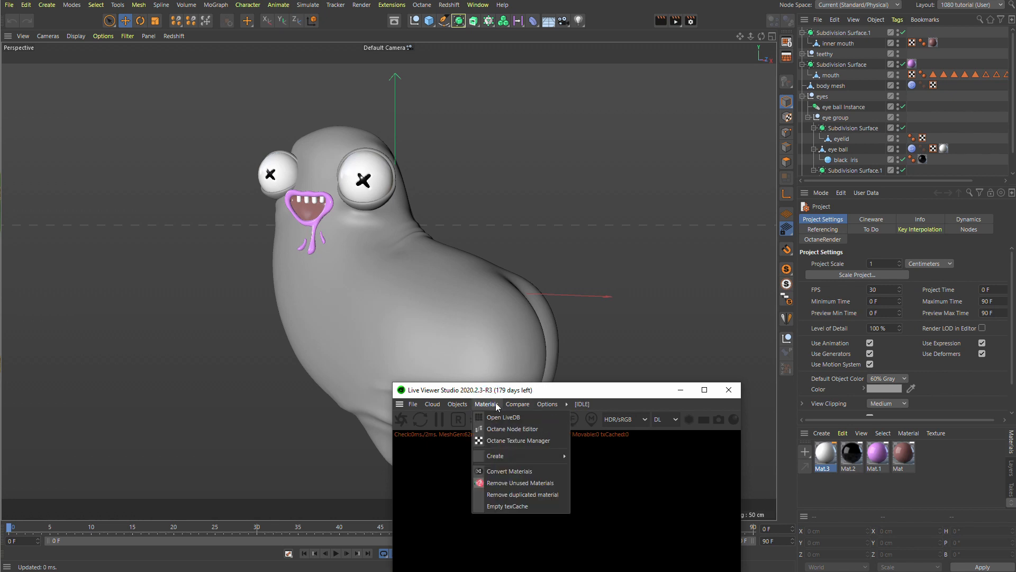
pyautogui.click(457, 404)
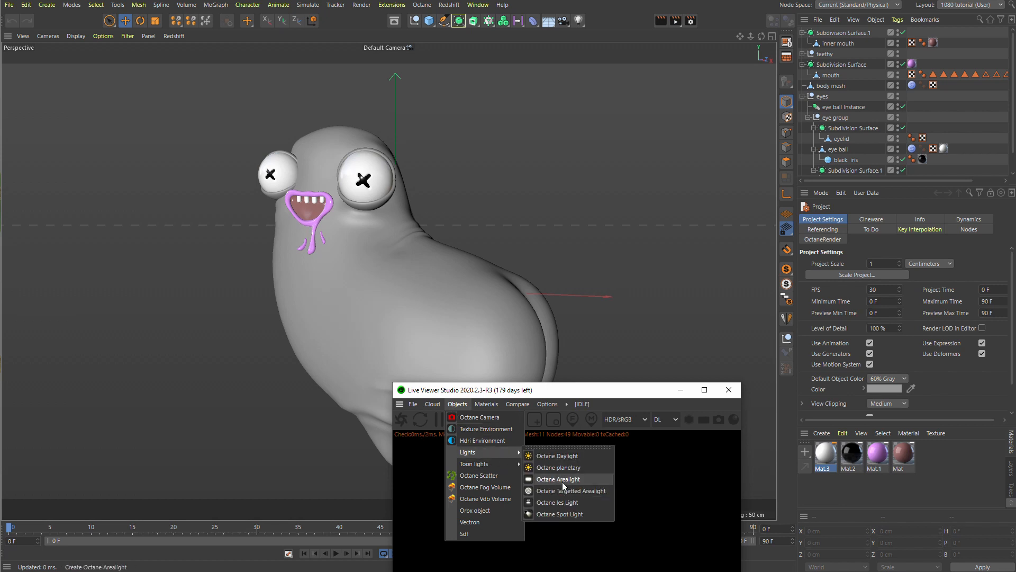
pyautogui.click(560, 478)
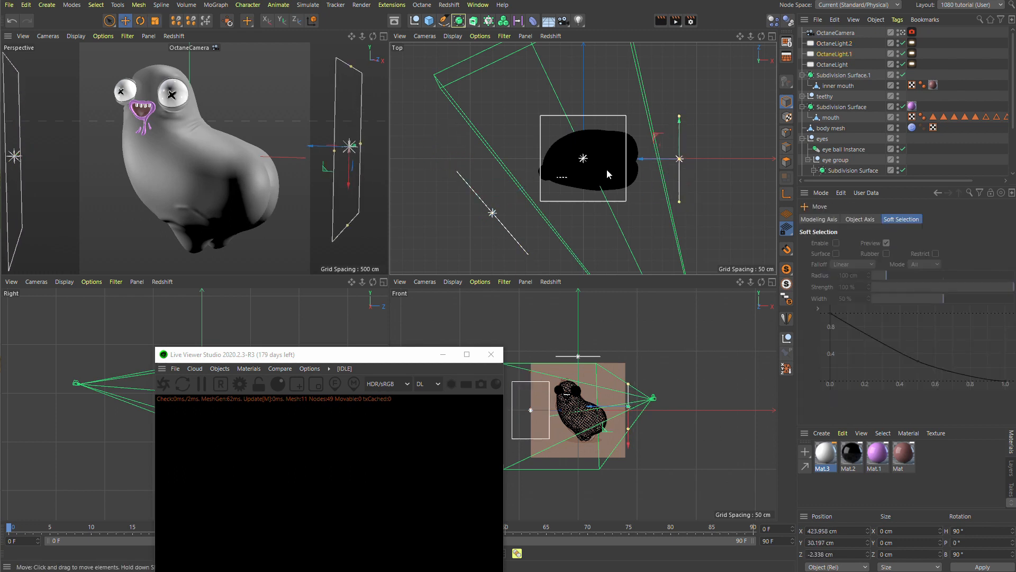
pyautogui.moveTo(836, 64)
pyautogui.write('top')
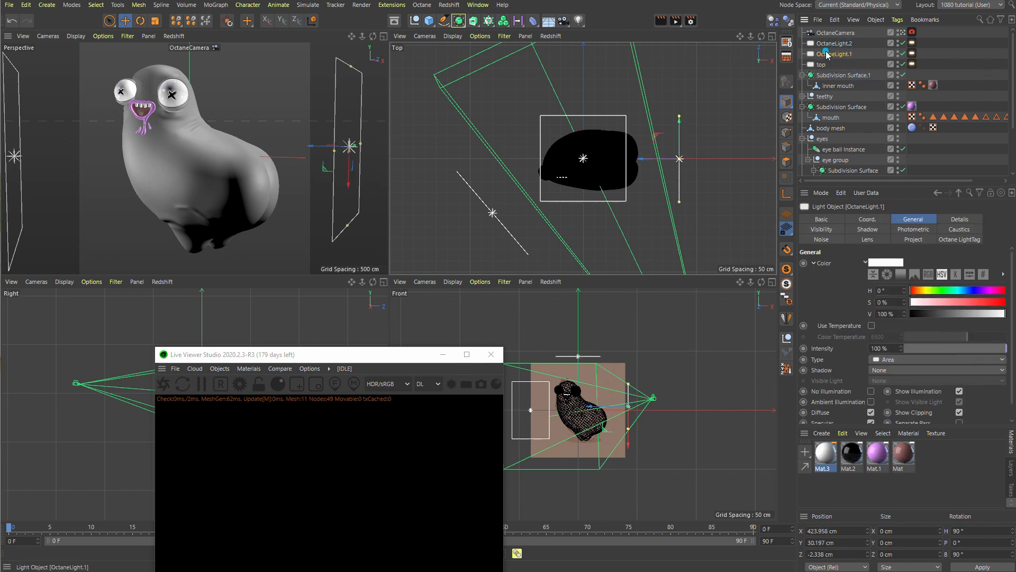
pyautogui.doubleClick(837, 54)
pyautogui.write('cool')
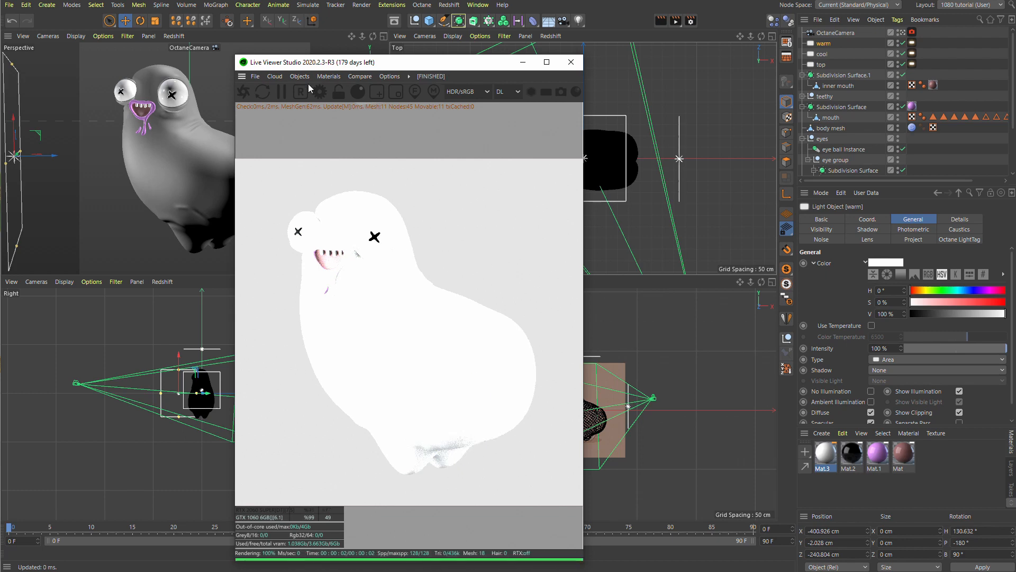
# Step: Add an OctaneSky texture environment with a darkened RgbSpectrum colour and set light Power to 2
pyautogui.click(300, 76)
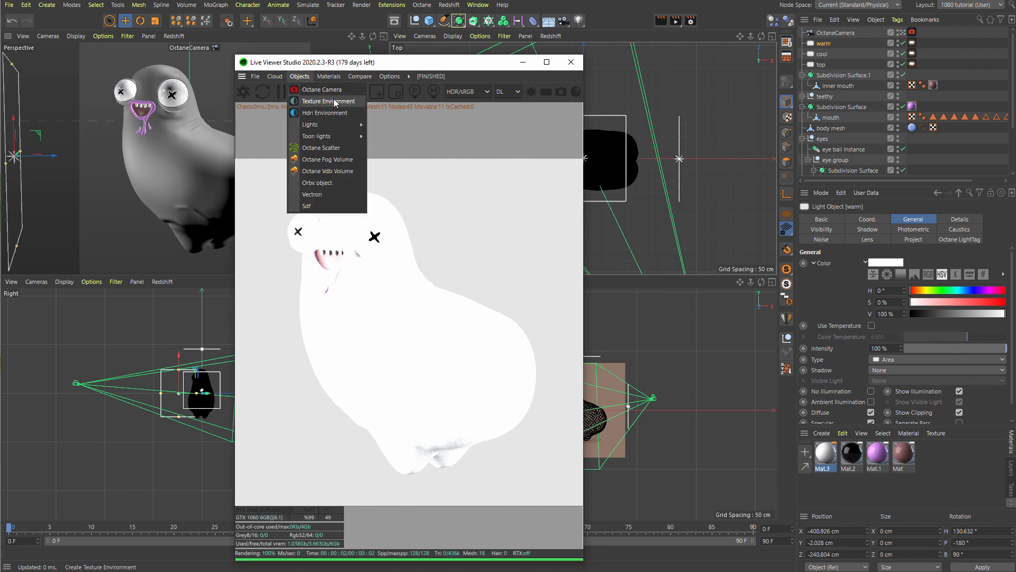
pyautogui.click(328, 101)
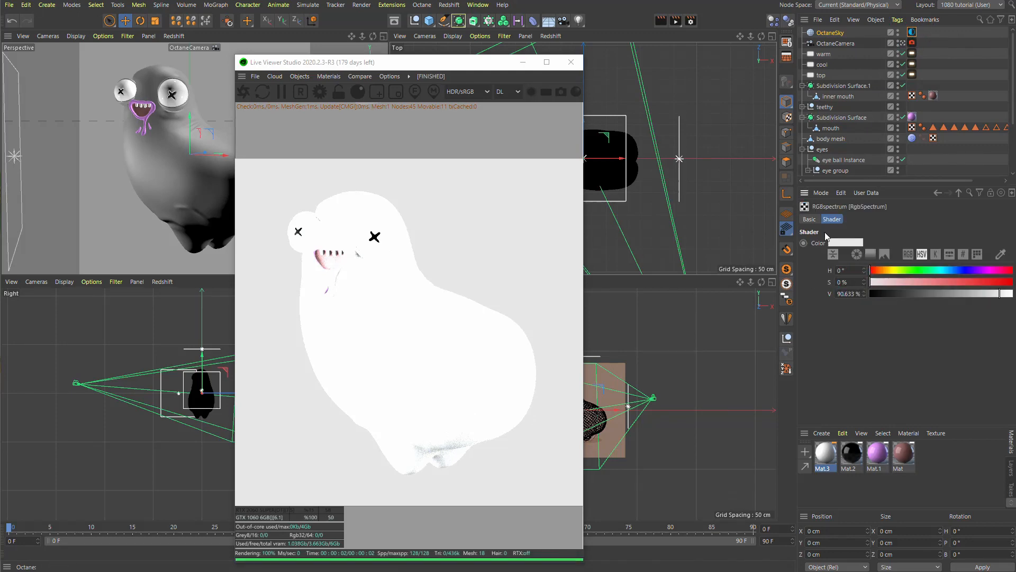
pyautogui.moveTo(1002, 293); pyautogui.dragTo(901, 293)
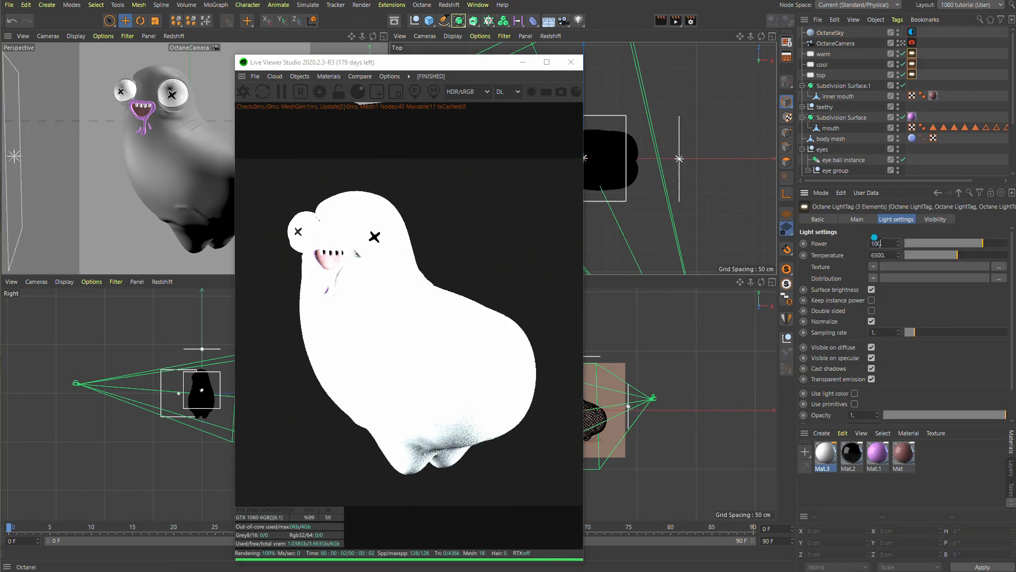
pyautogui.write('2')
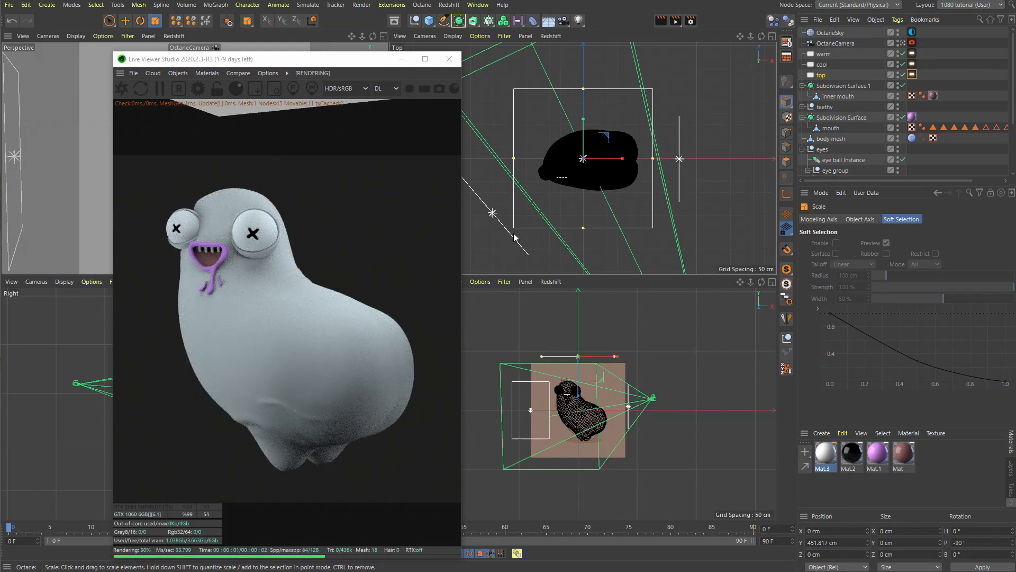
# Step: Switch the live preview kernel from DL to PT and set light temperature to about 4252
pyautogui.click(396, 88)
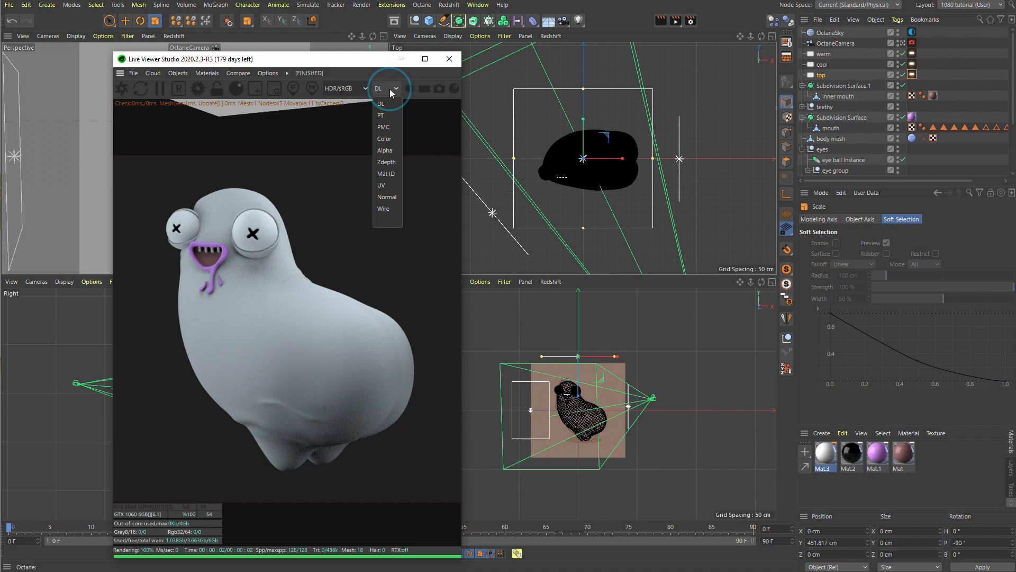
pyautogui.click(381, 115)
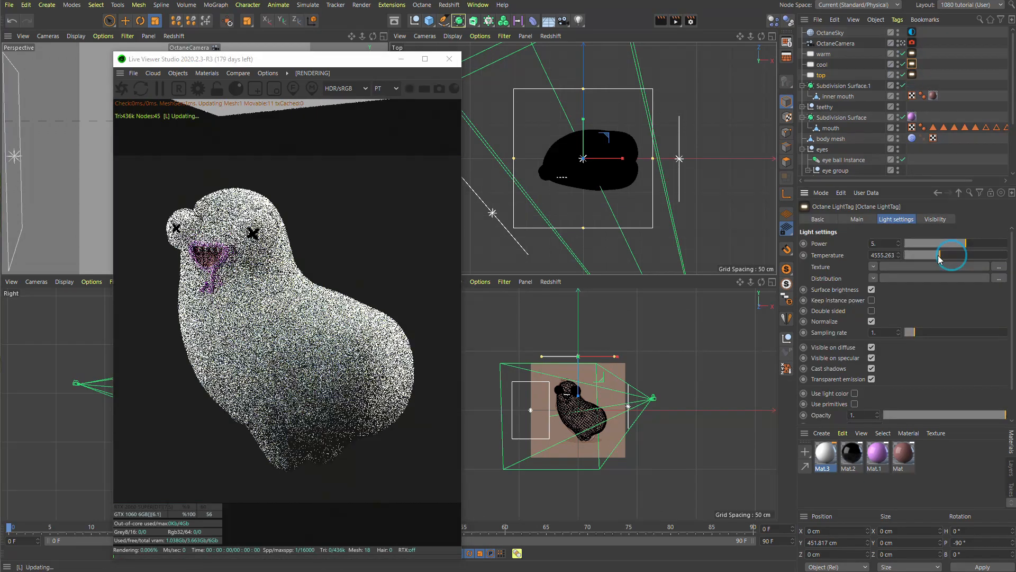
pyautogui.moveTo(952, 255); pyautogui.dragTo(977, 255)
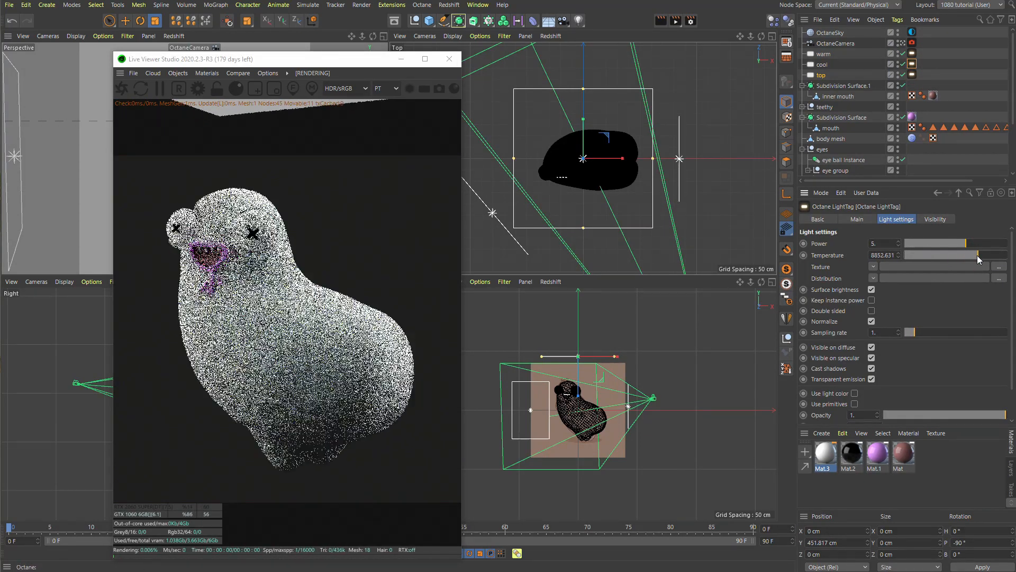
pyautogui.moveTo(979, 255); pyautogui.dragTo(947, 255)
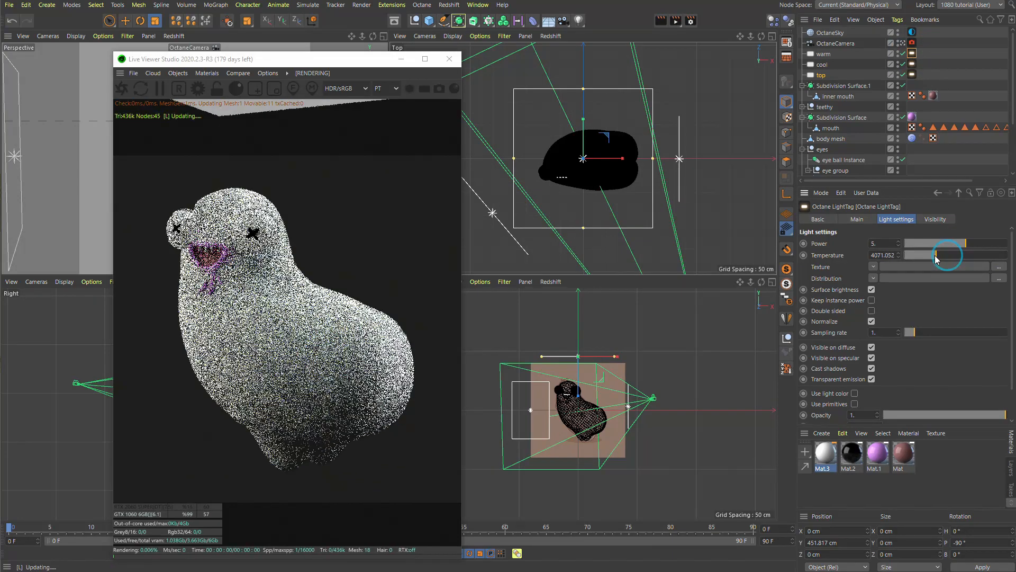
pyautogui.moveTo(946, 255); pyautogui.dragTo(934, 255)
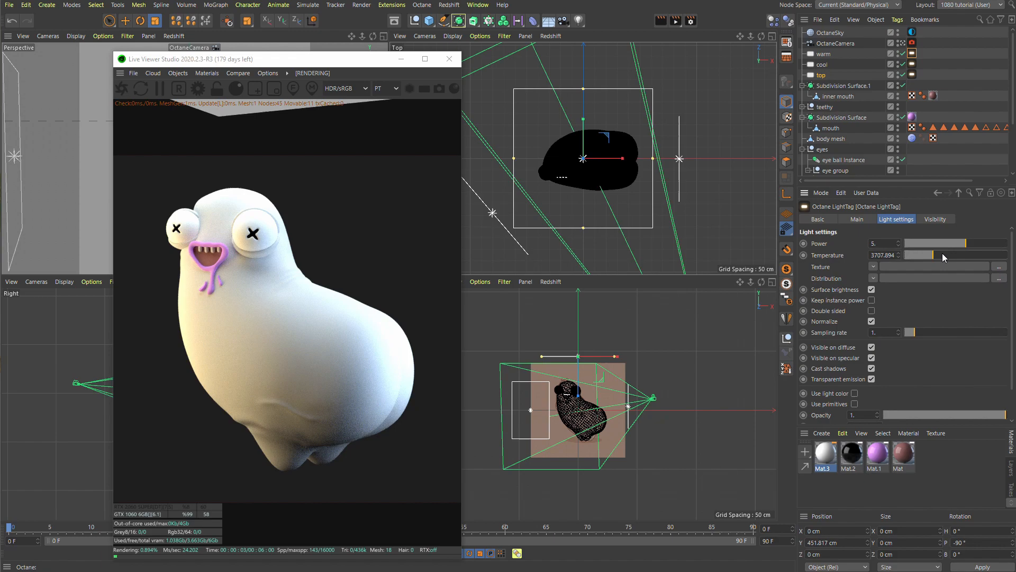
pyautogui.moveTo(914, 255); pyautogui.dragTo(965, 254)
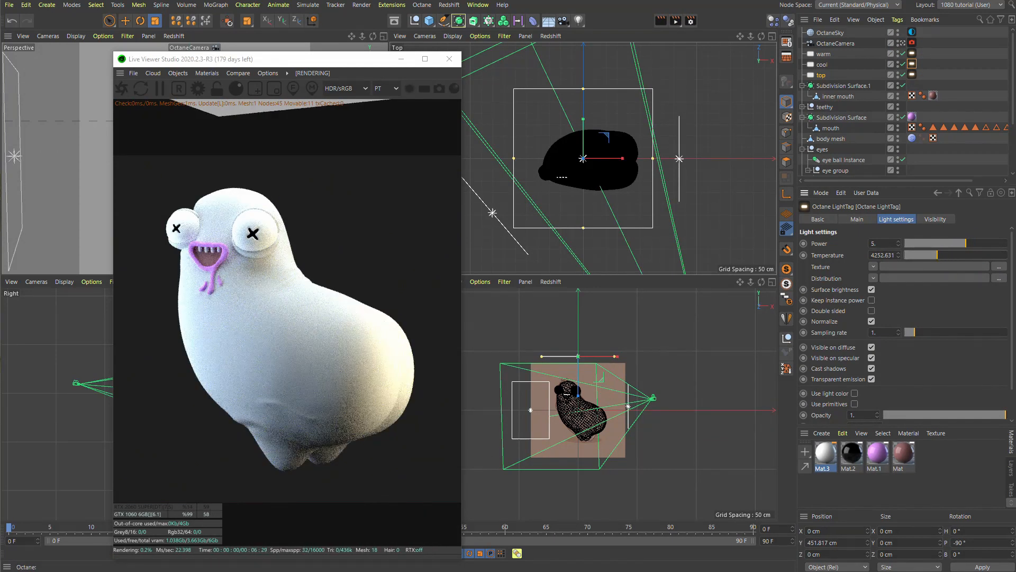
pyautogui.click(823, 64)
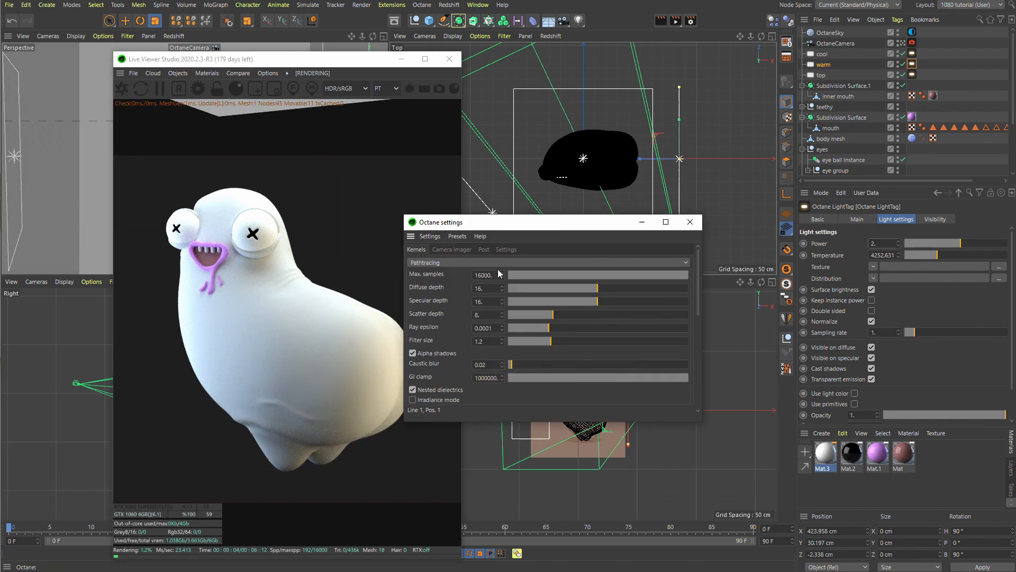
# Step: Set Octane Max. samples to 200 and tick Enable denoising in Camera Imager
pyautogui.click(452, 250)
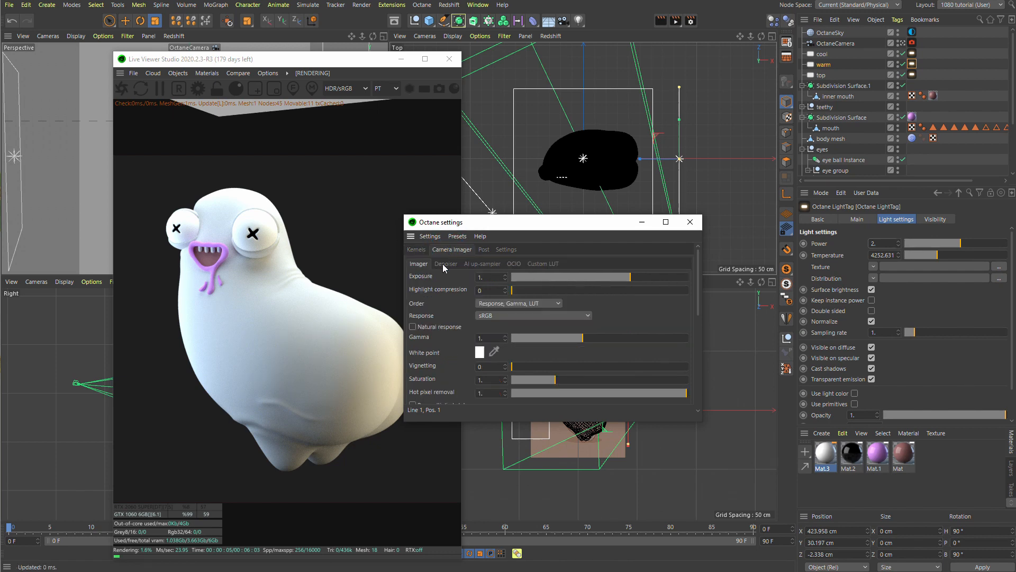
pyautogui.click(416, 248)
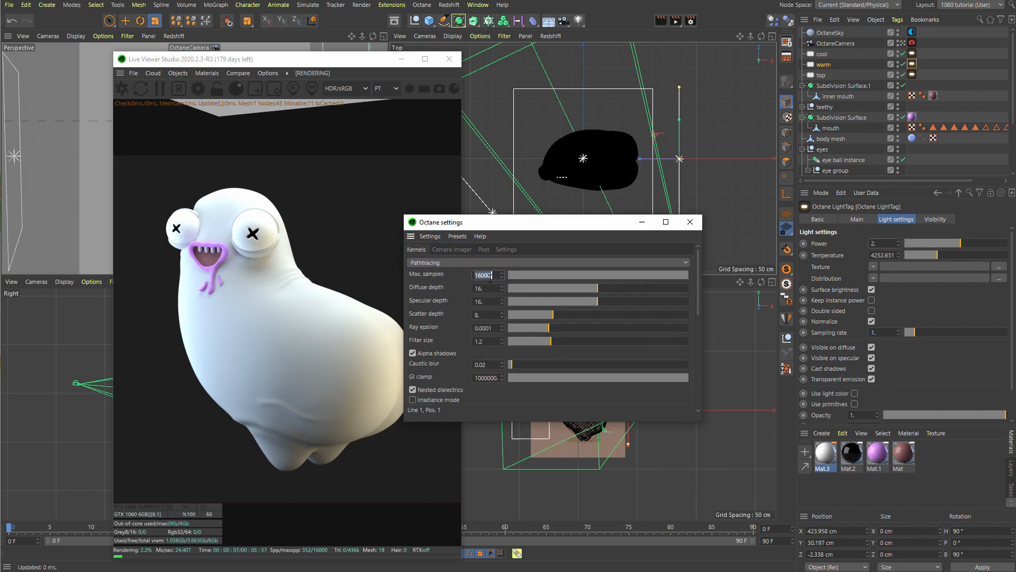
pyautogui.write('200')
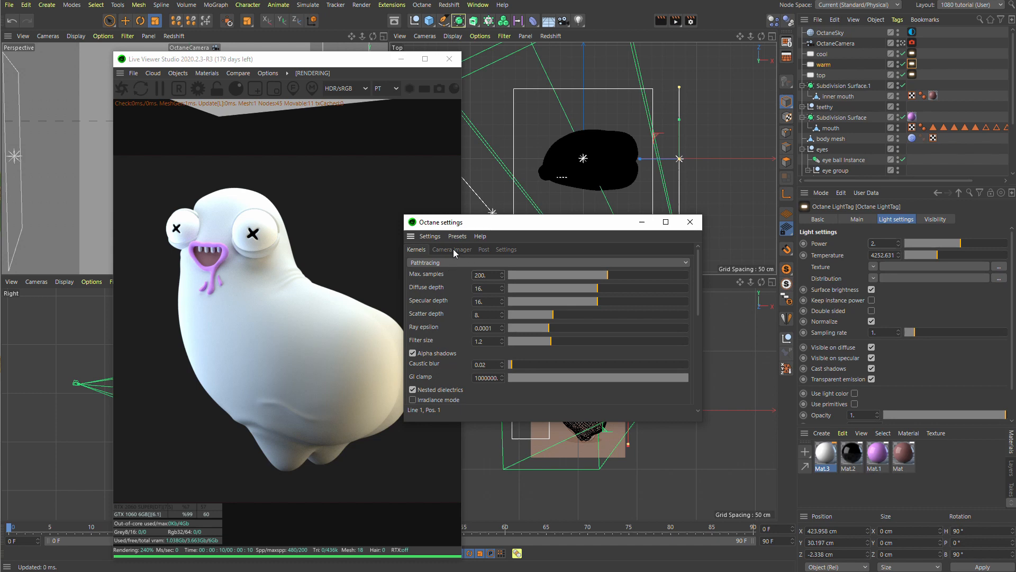
pyautogui.click(452, 249)
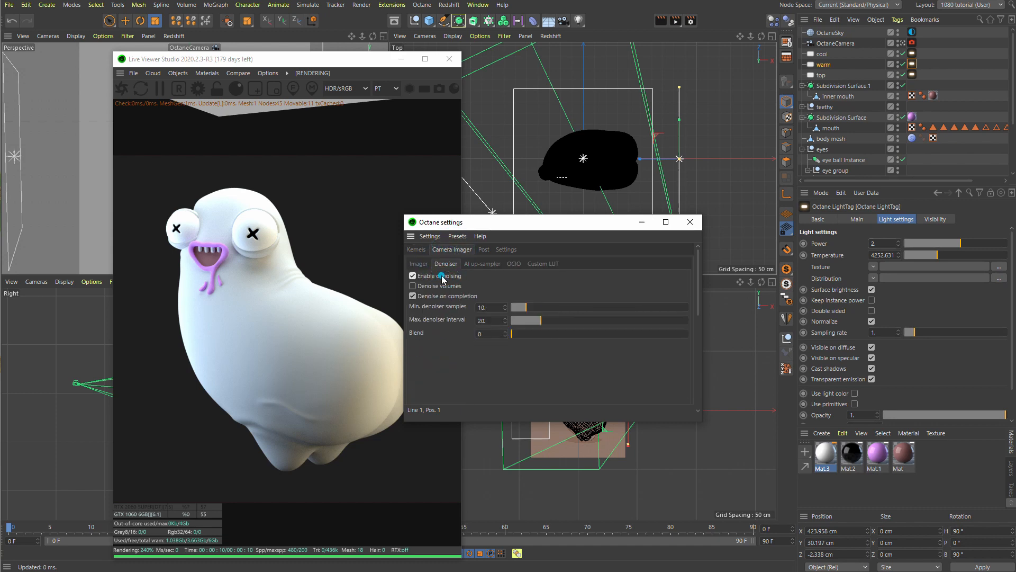
pyautogui.click(419, 263)
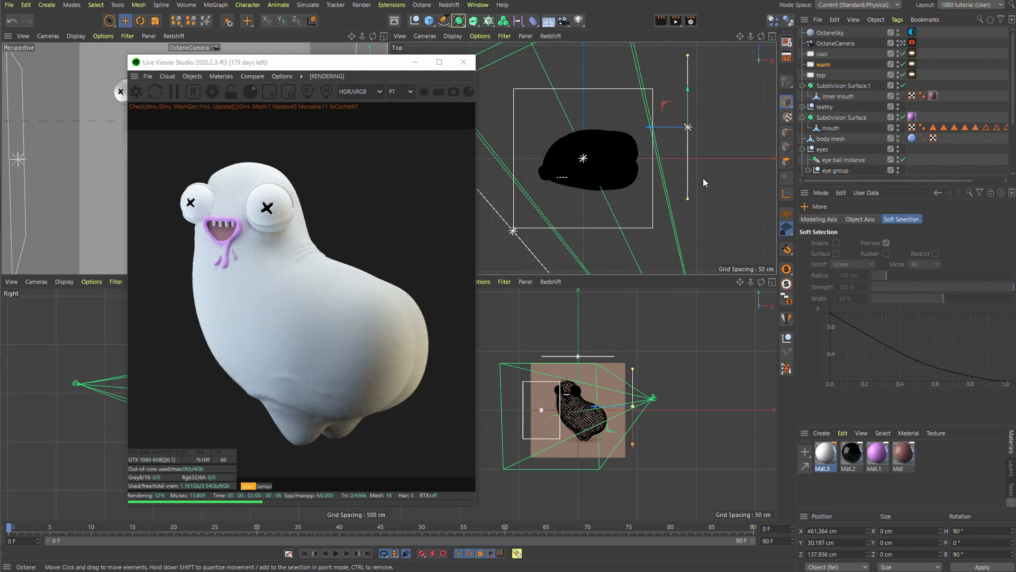
pyautogui.moveTo(707, 342)
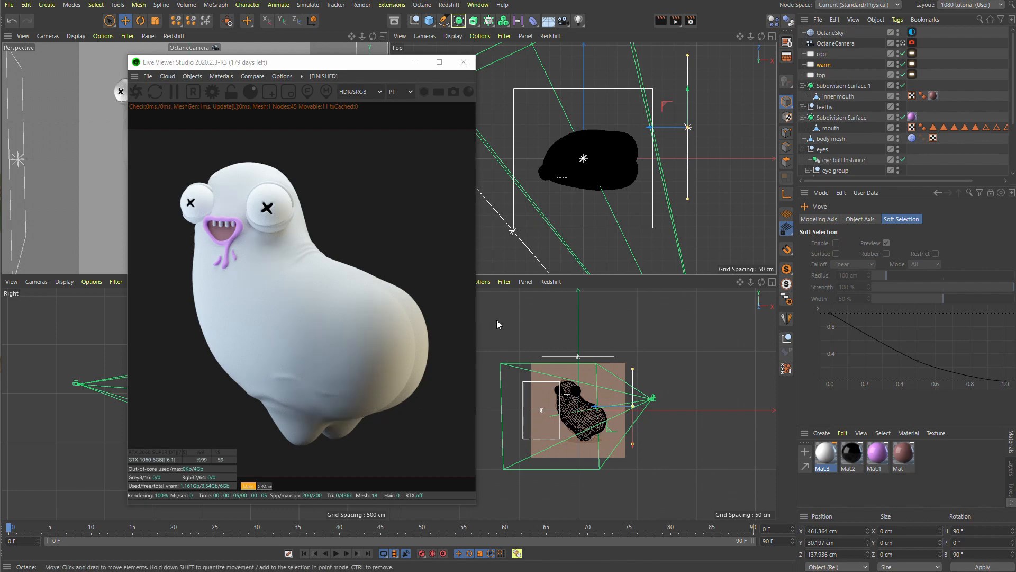
# Step: Reposition the warm light in the Top view, then select the cool light
pyautogui.click(824, 54)
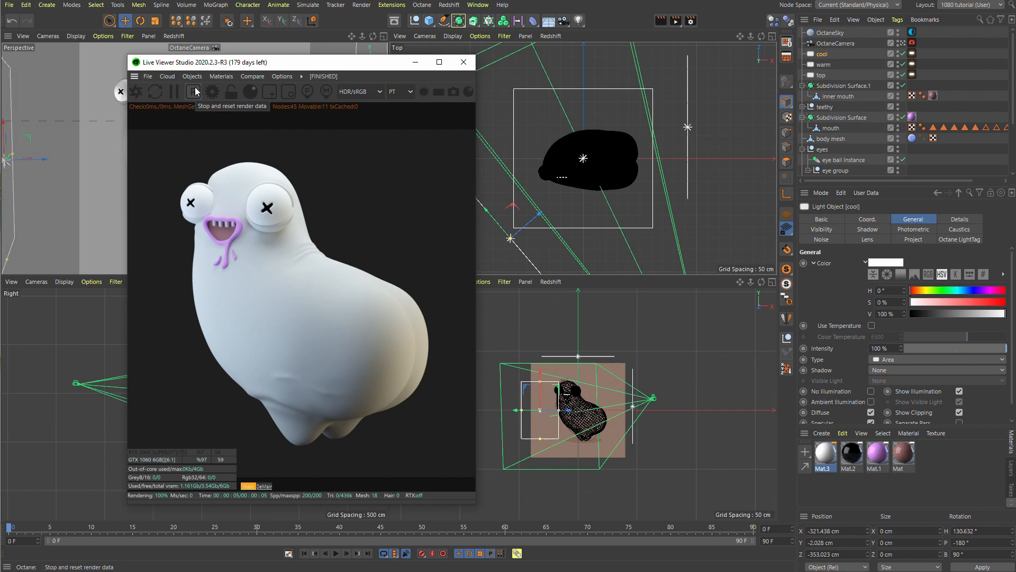
# Step: Dock the live viewer, create OctComposite1, assign it to the body mesh and open its nodes
pyautogui.moveTo(201, 61); pyautogui.dragTo(321, 78)
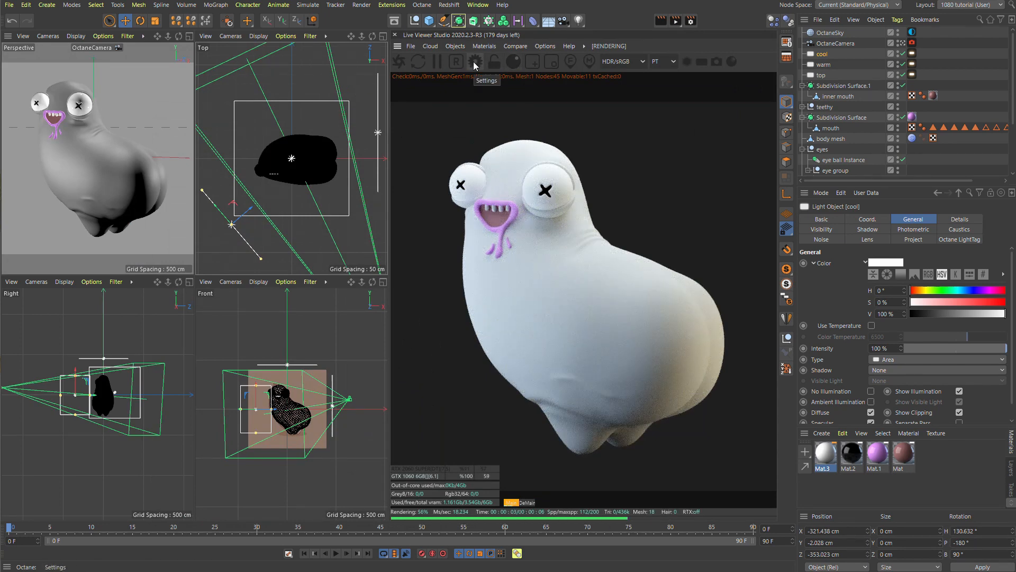
pyautogui.click(483, 46)
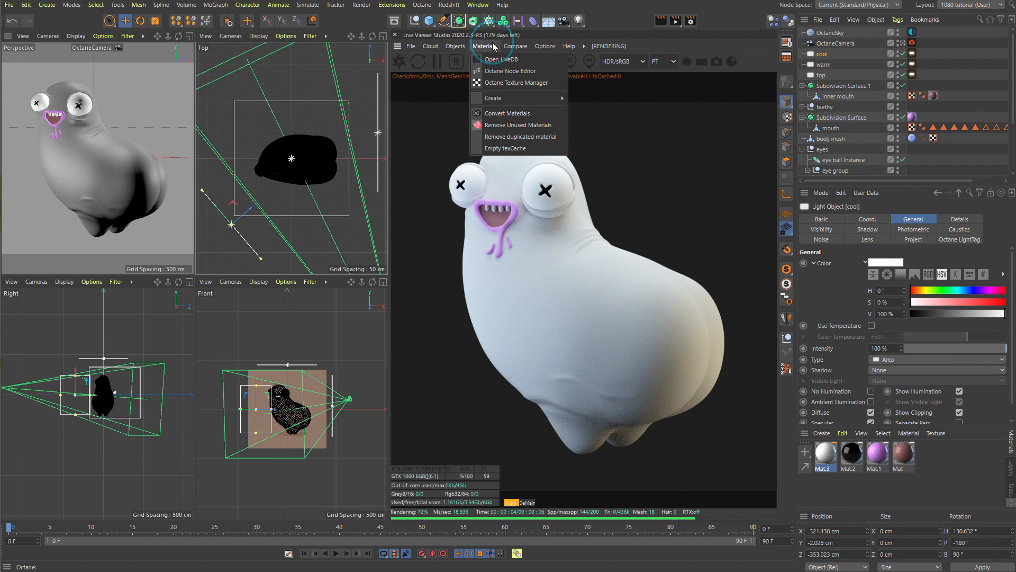
pyautogui.moveTo(494, 98)
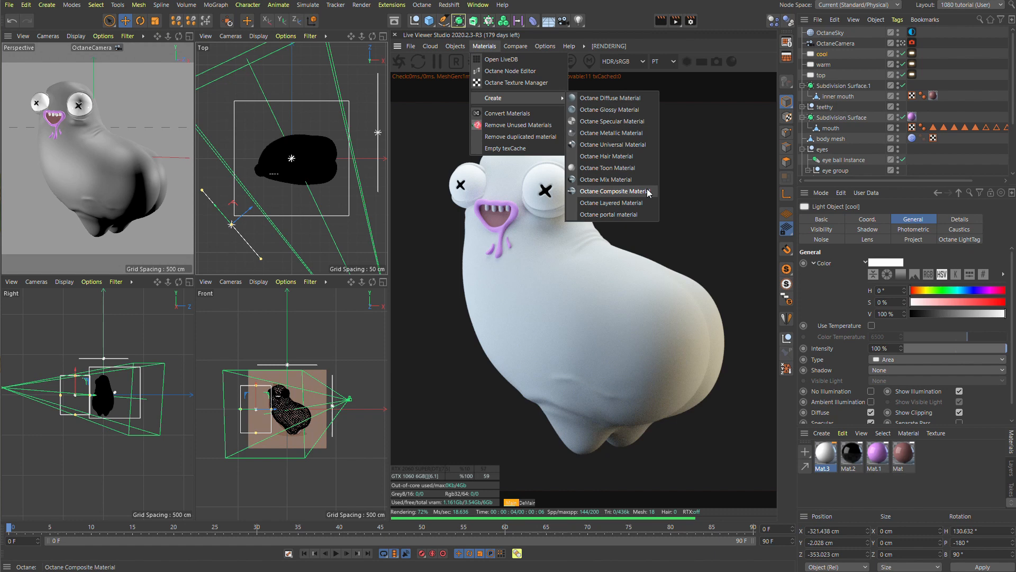
pyautogui.moveTo(610, 132)
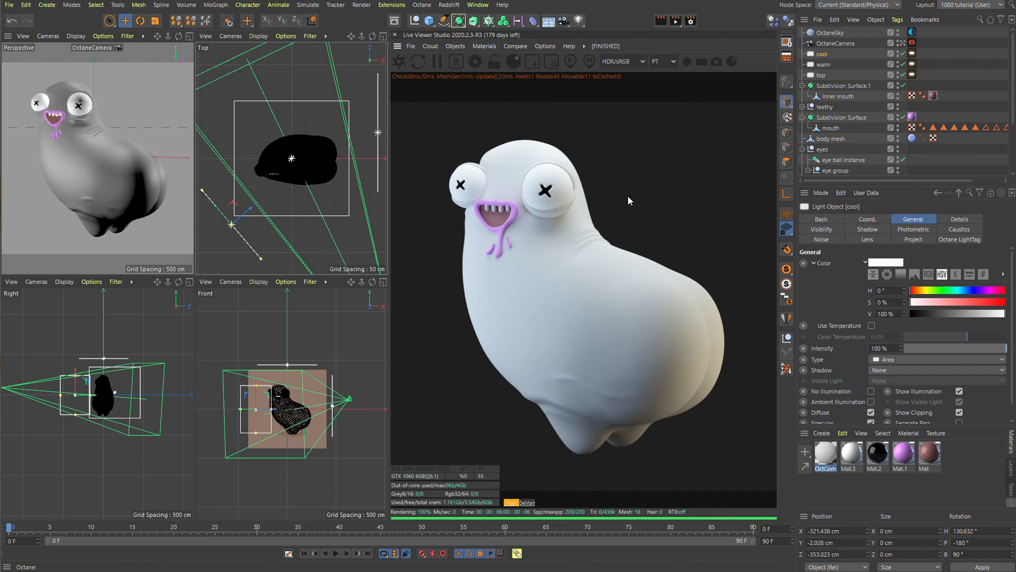
pyautogui.moveTo(572, 313)
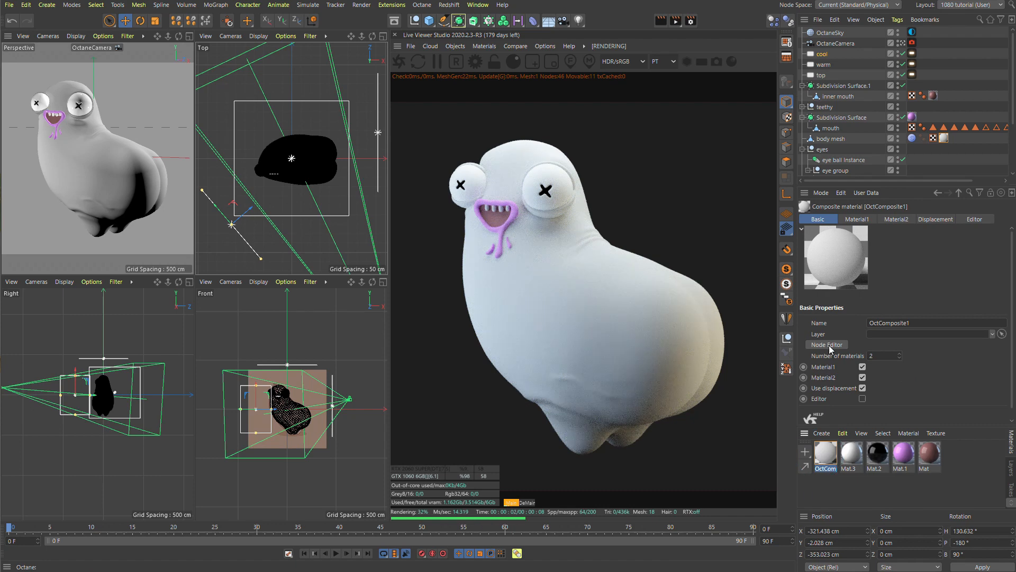
pyautogui.click(827, 344)
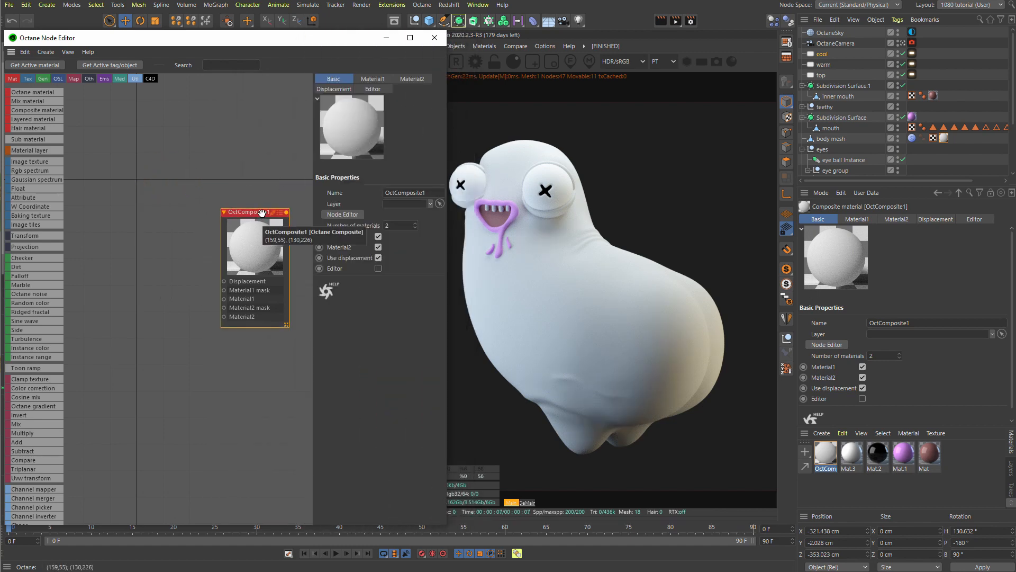
# Step: Make composite Material1 a Specular material with a Scattering Medium and two RgbSpectrum nodes
pyautogui.click(373, 79)
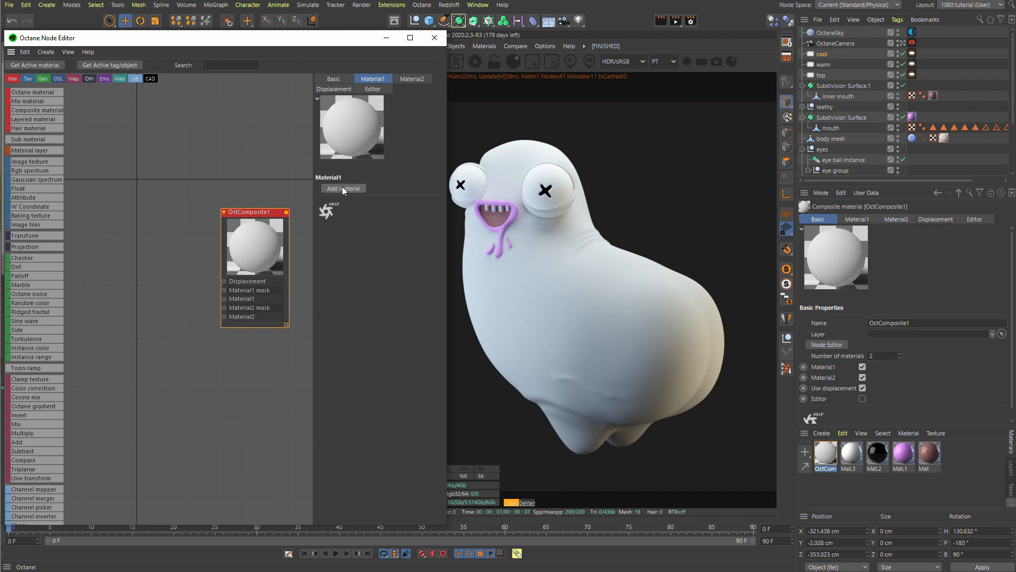
pyautogui.click(343, 188)
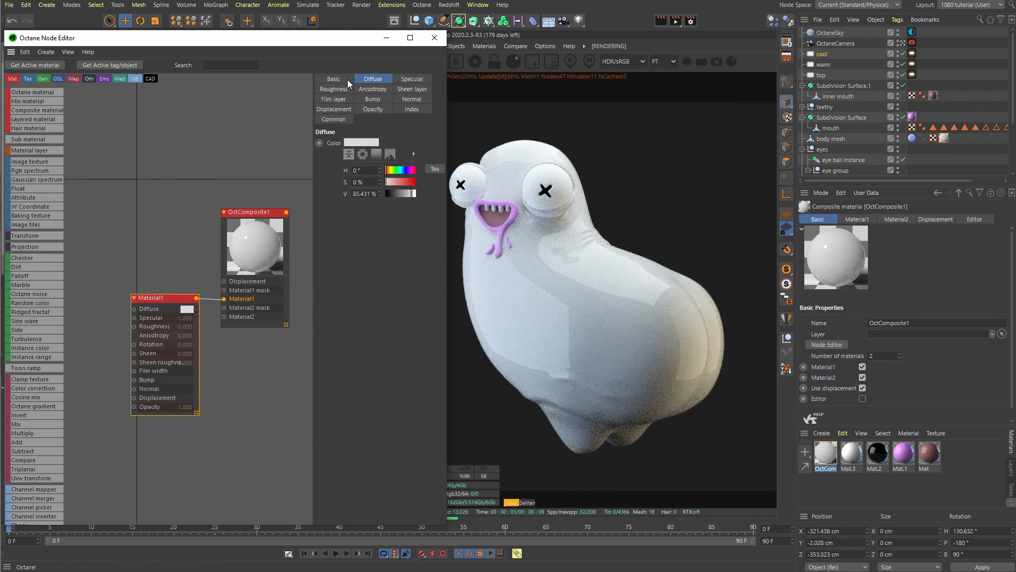
pyautogui.click(333, 78)
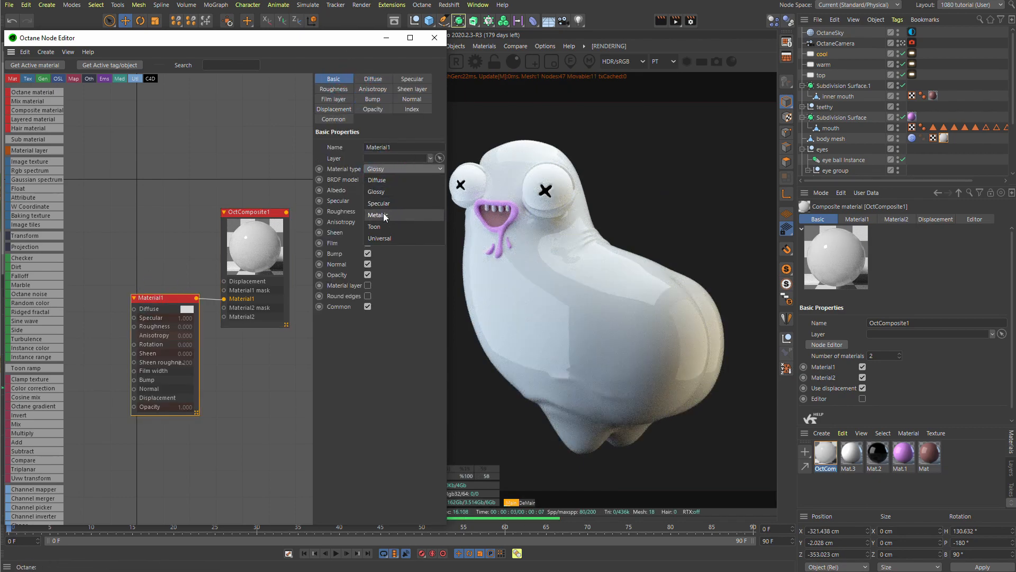
pyautogui.click(379, 186)
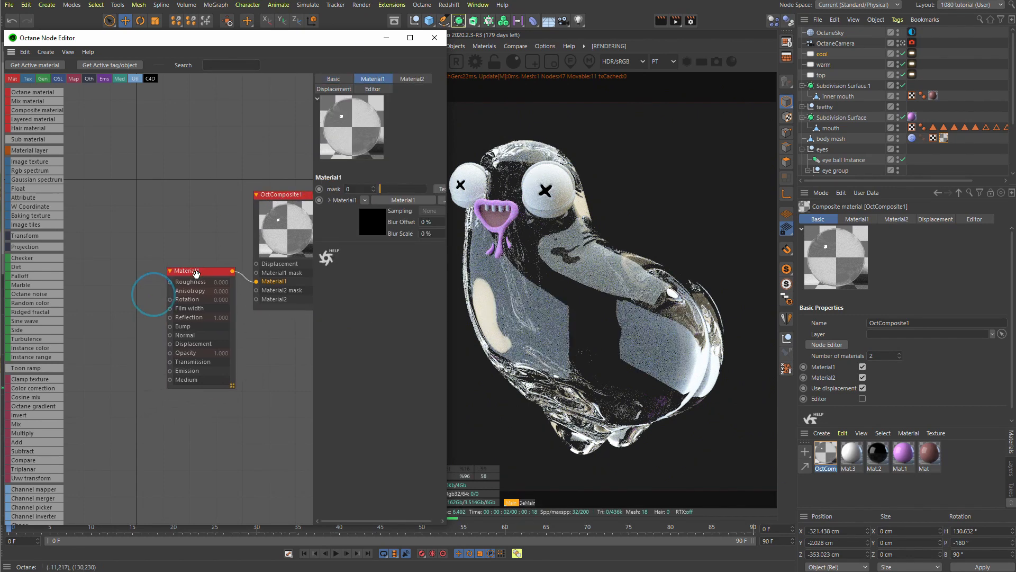
pyautogui.click(412, 108)
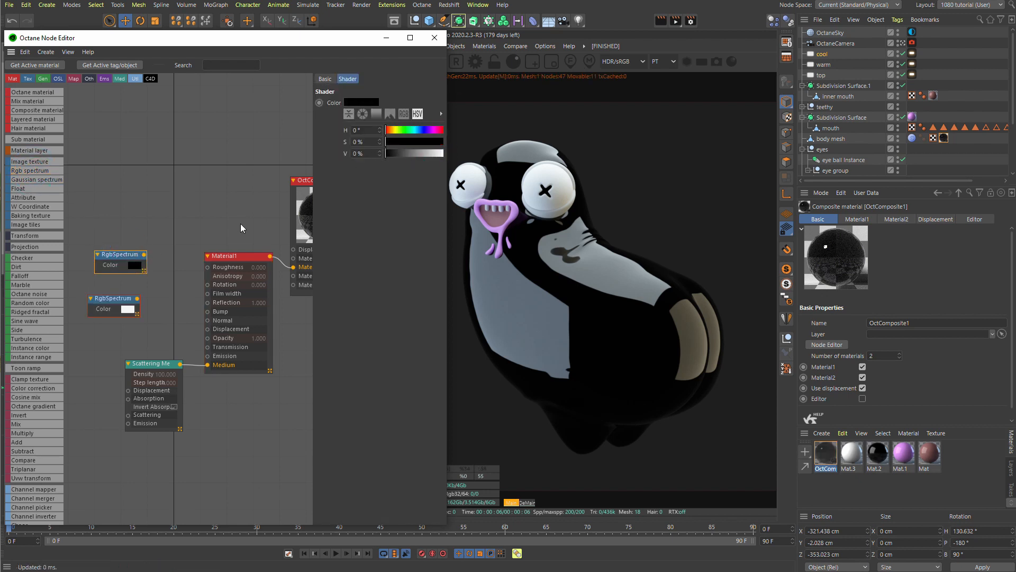
pyautogui.moveTo(386, 153); pyautogui.dragTo(444, 154)
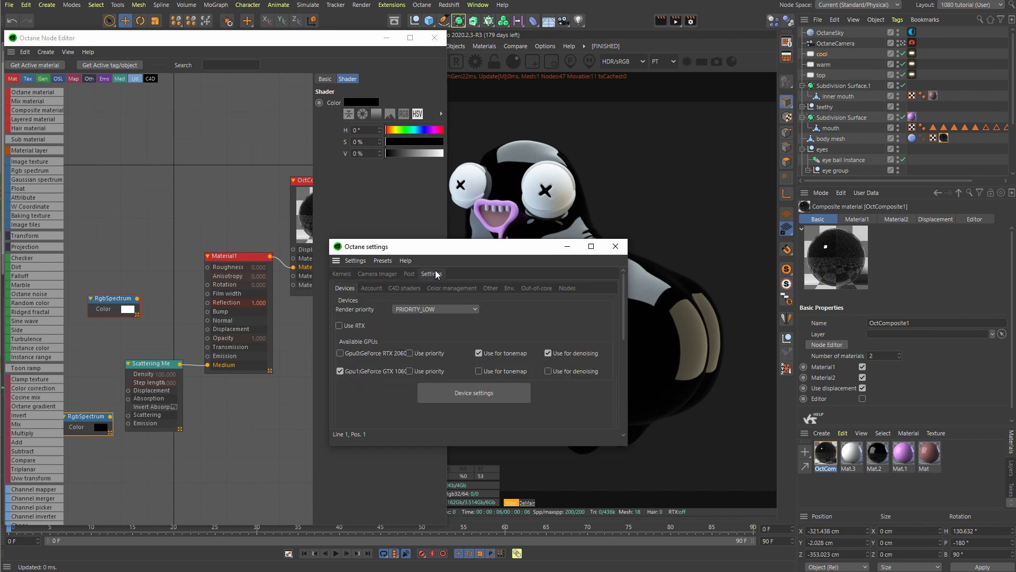
pyautogui.click(491, 288)
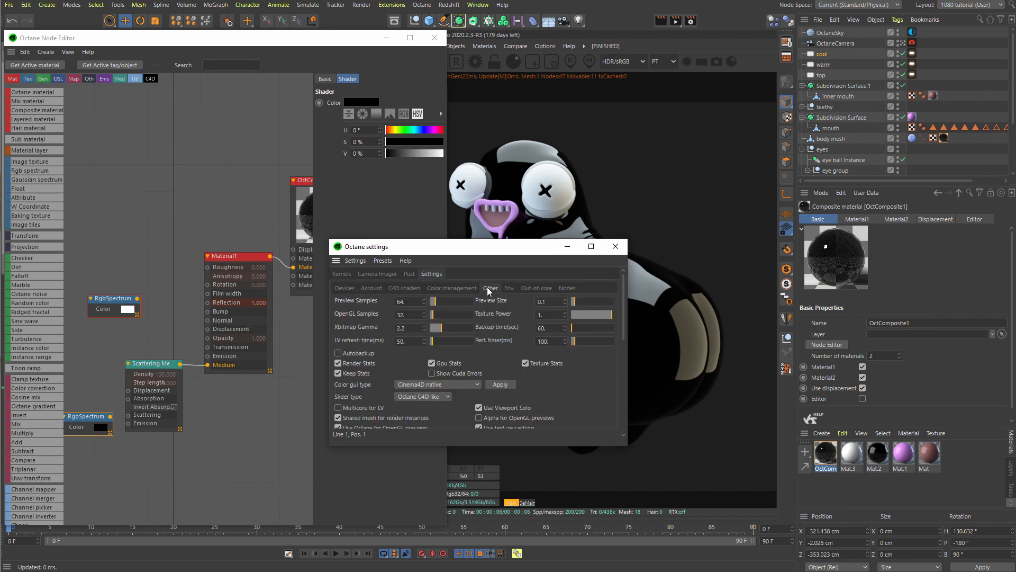
pyautogui.click(422, 396)
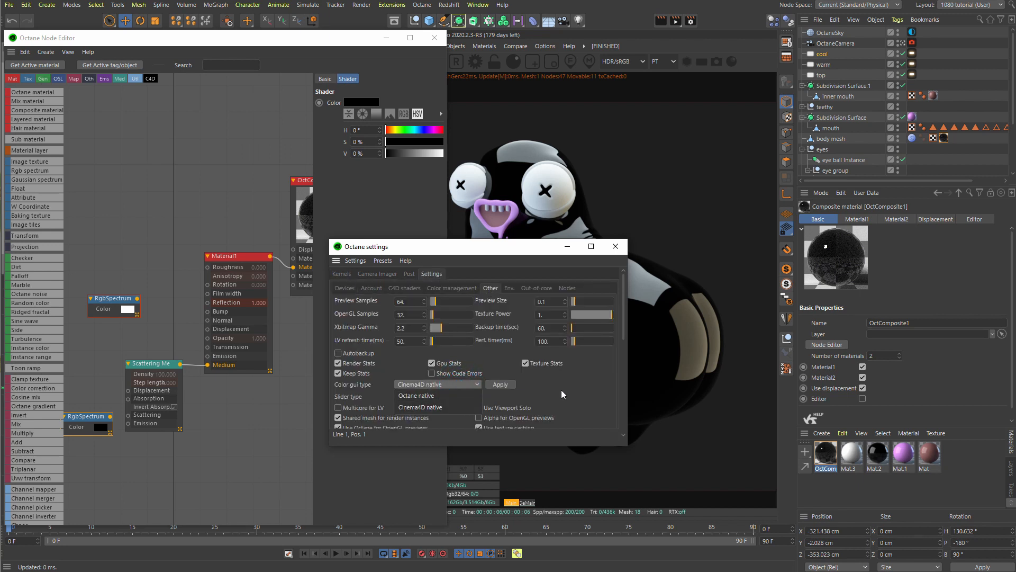
pyautogui.click(615, 247)
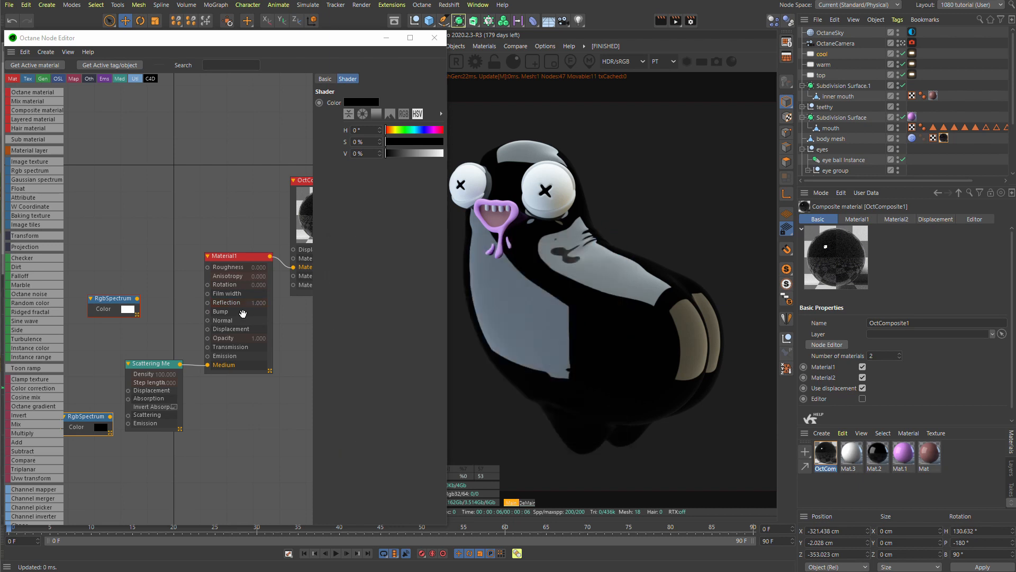
pyautogui.moveTo(447, 178)
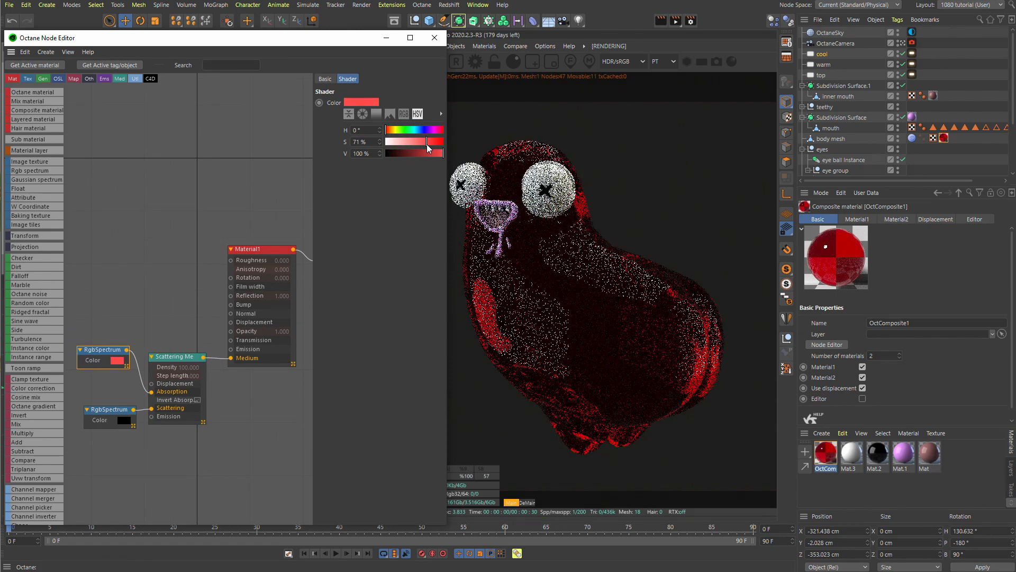
# Step: Set the medium's absorption colour to white and scattering to pale green using the colour wheel
pyautogui.moveTo(425, 142); pyautogui.dragTo(389, 141)
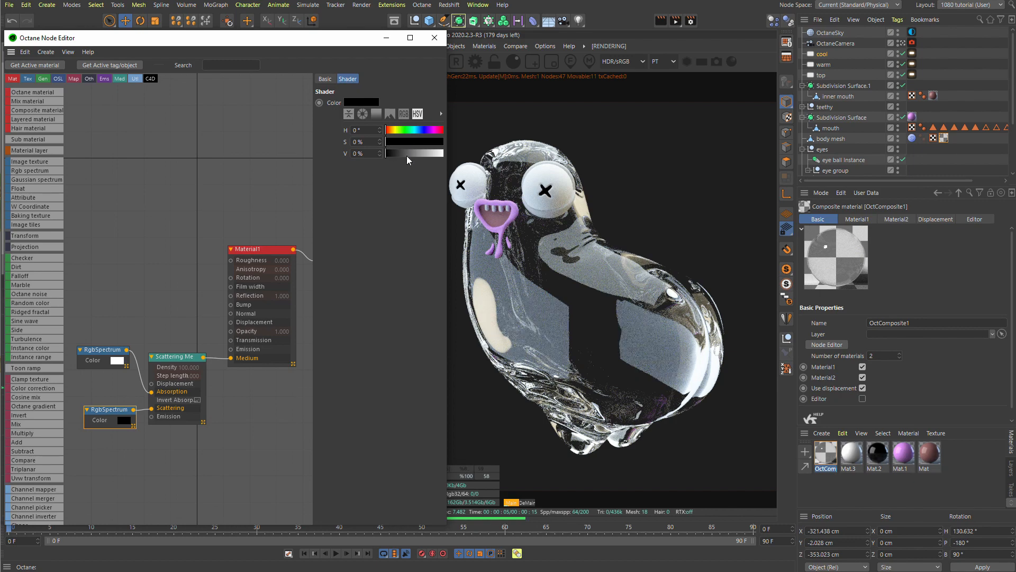
pyautogui.moveTo(388, 153); pyautogui.dragTo(444, 153)
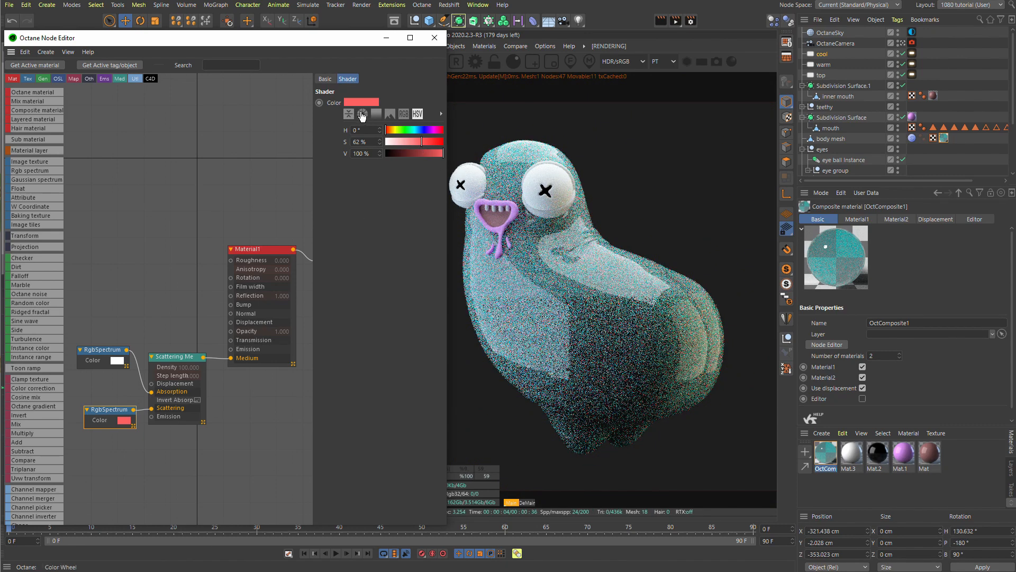
pyautogui.click(362, 114)
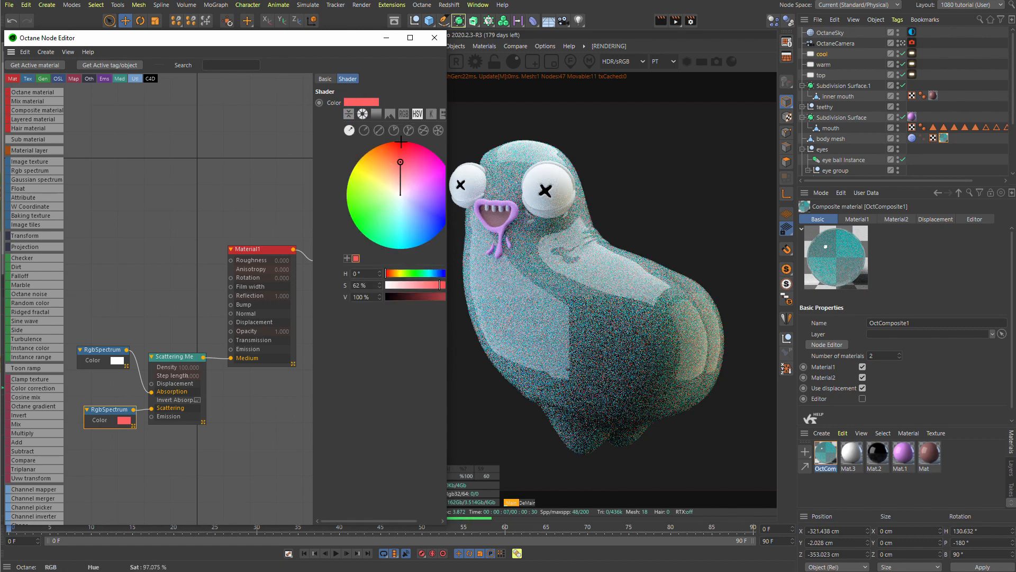
pyautogui.moveTo(401, 159); pyautogui.dragTo(399, 158)
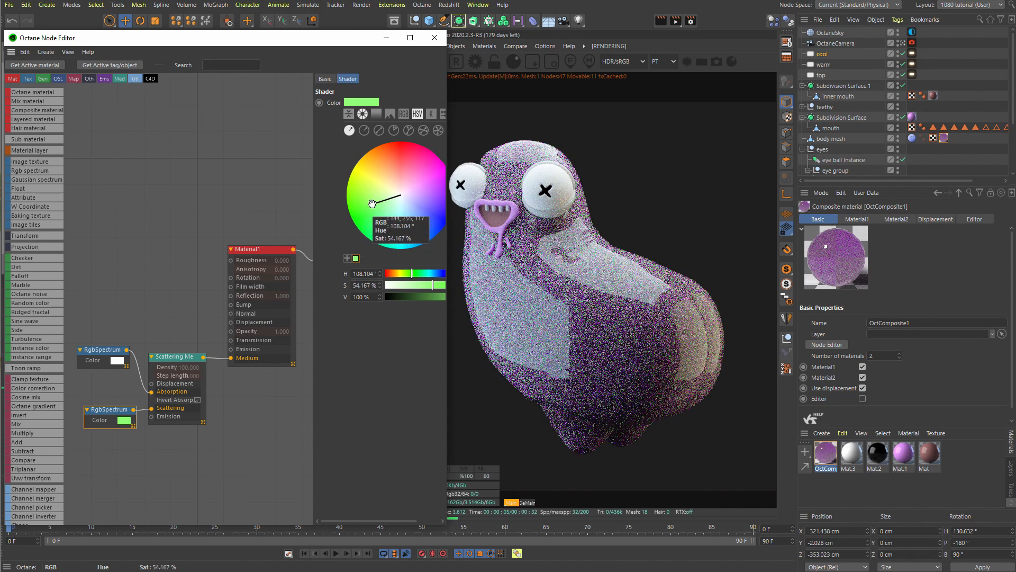
pyautogui.moveTo(372, 203); pyautogui.dragTo(389, 198)
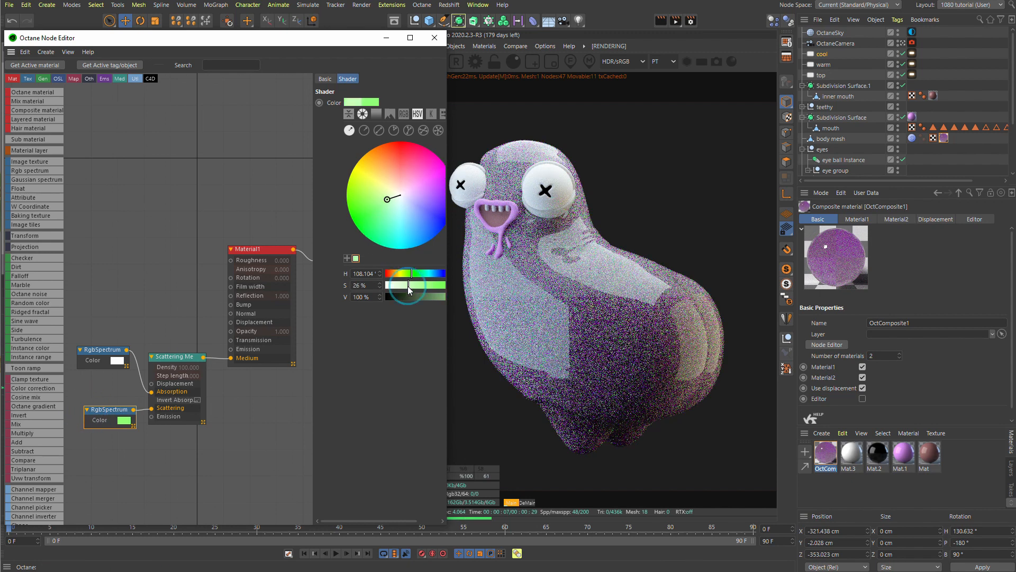
pyautogui.moveTo(407, 287); pyautogui.dragTo(400, 195)
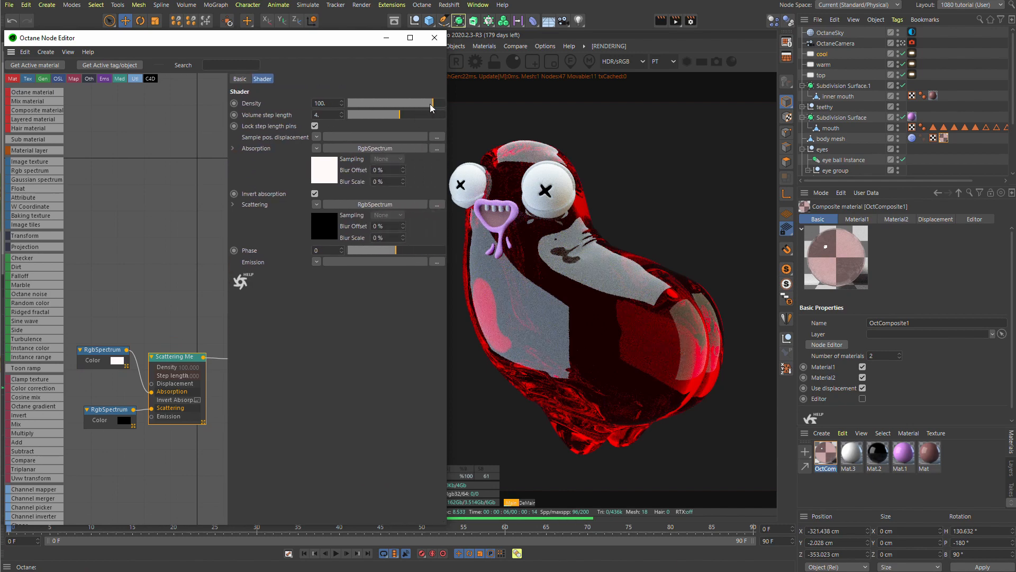
# Step: Set scattering medium Density to 0.19 with pink absorption and black scattering colours
pyautogui.moveTo(428, 103); pyautogui.dragTo(392, 103)
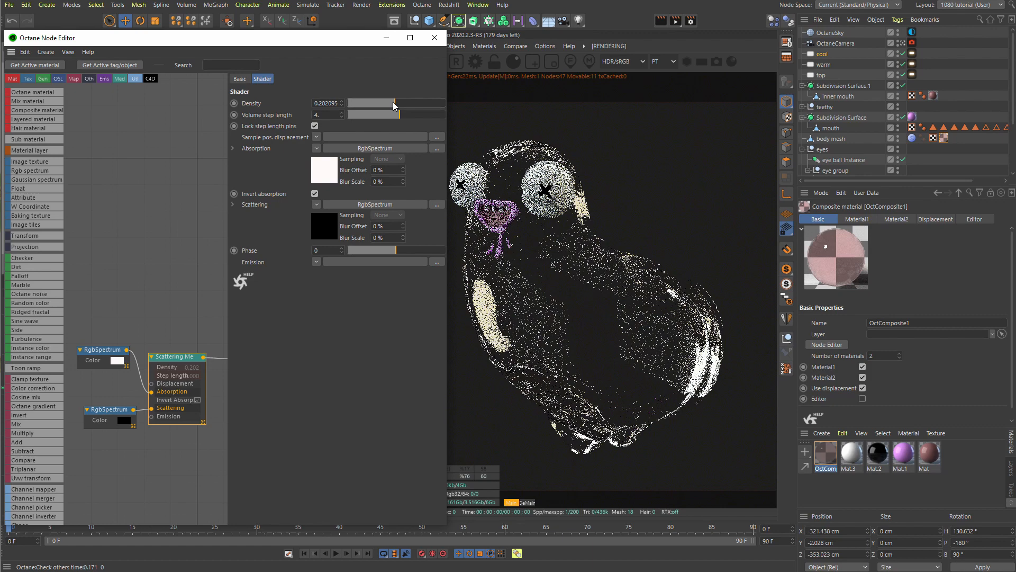
pyautogui.moveTo(383, 104); pyautogui.dragTo(397, 103)
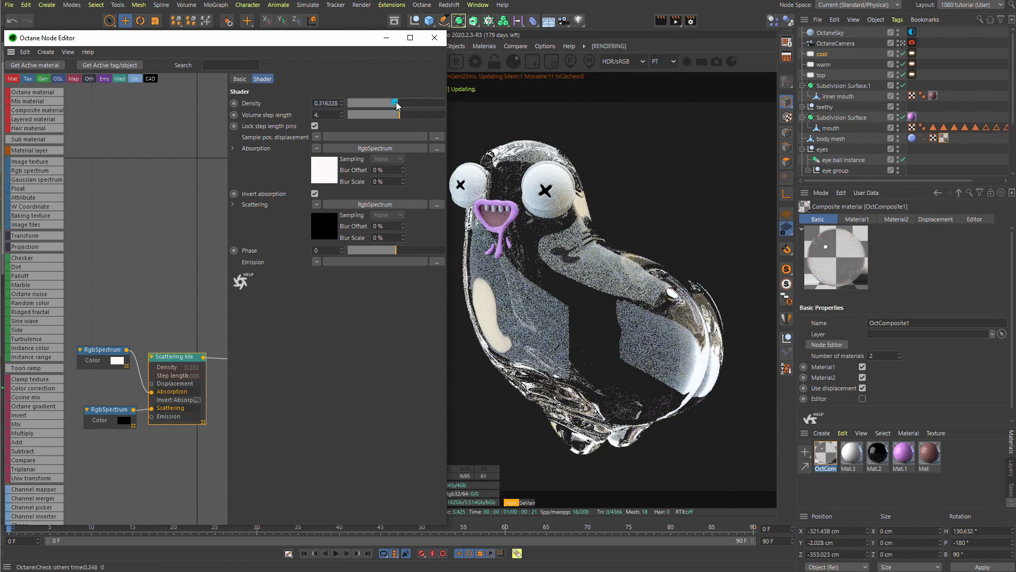
pyautogui.click(100, 349)
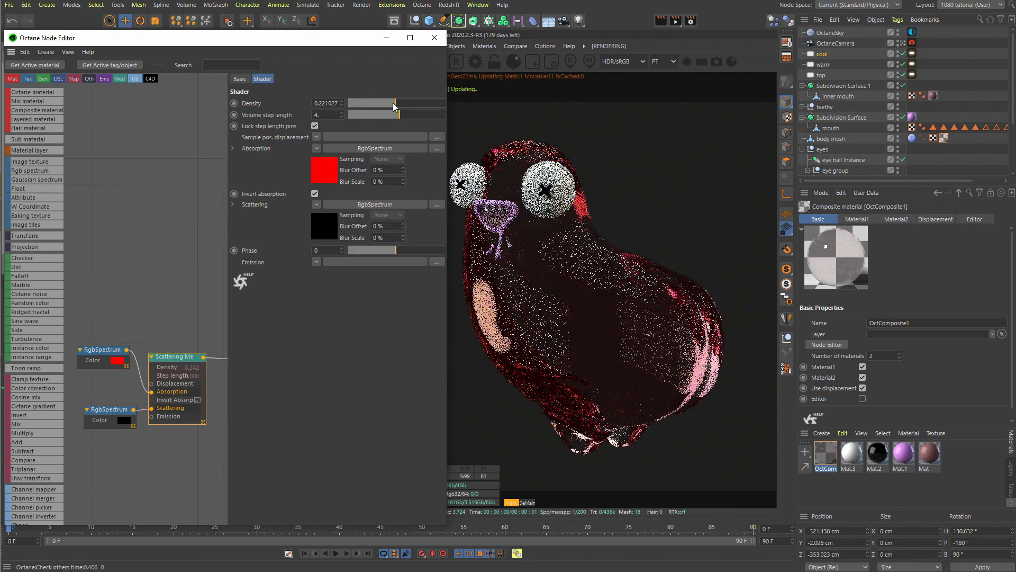
pyautogui.moveTo(376, 104); pyautogui.dragTo(390, 104)
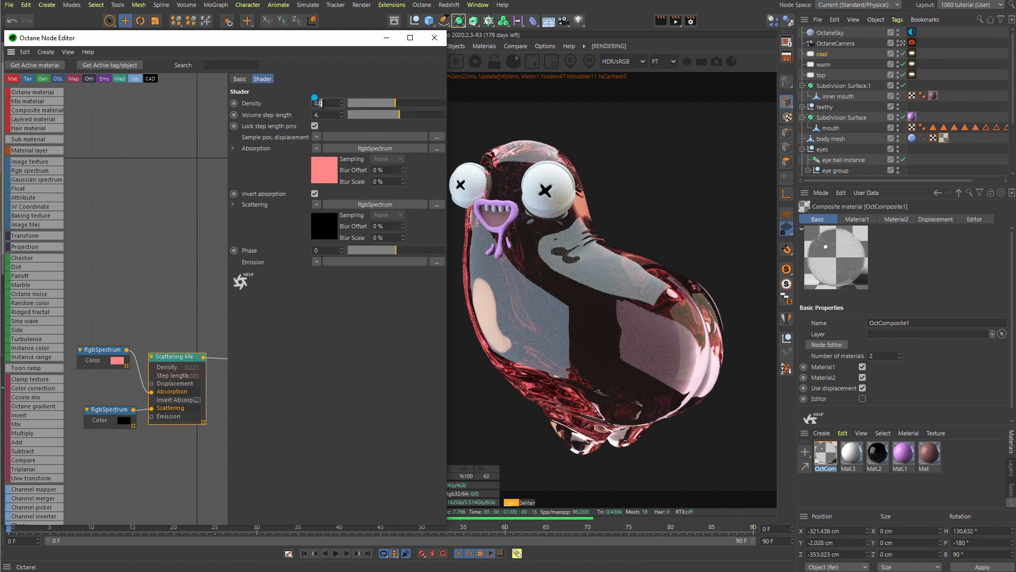
pyautogui.write('0.19')
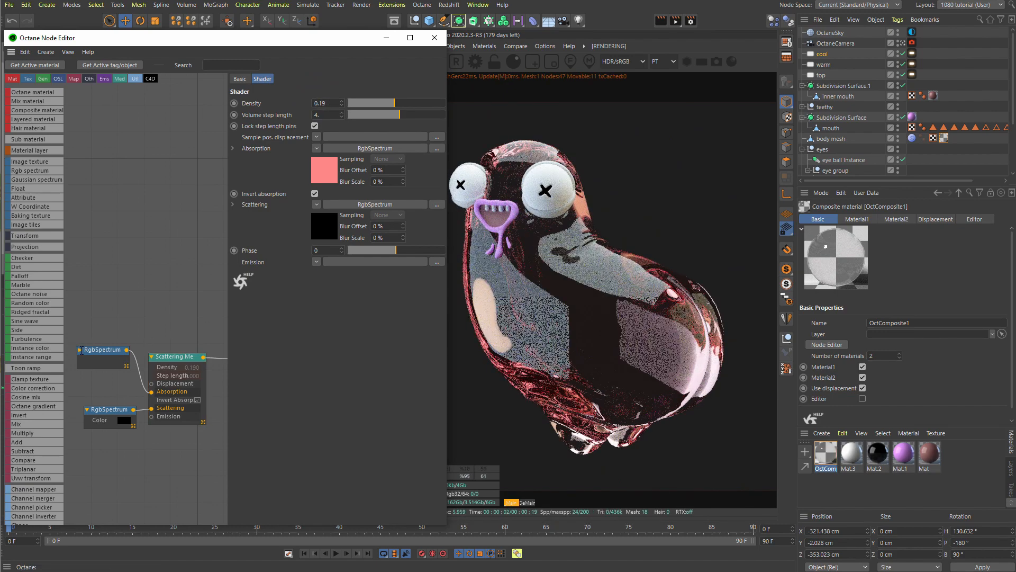
pyautogui.click(99, 350)
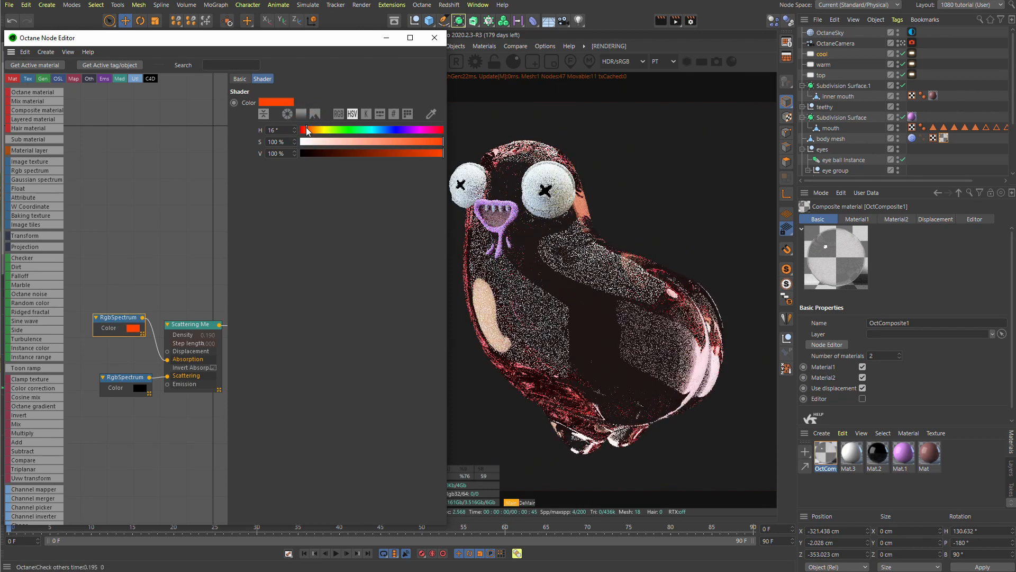
# Step: Set the absorption colour to orange, zero the scattering brightness, and set body roughness to about 0.21
pyautogui.moveTo(444, 153); pyautogui.dragTo(298, 153)
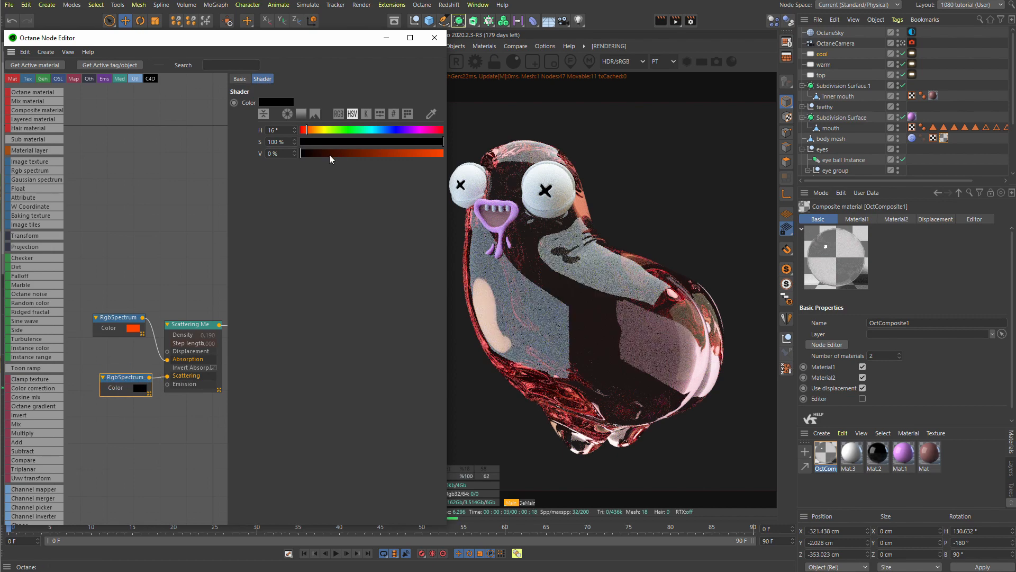
pyautogui.moveTo(305, 153); pyautogui.dragTo(382, 153)
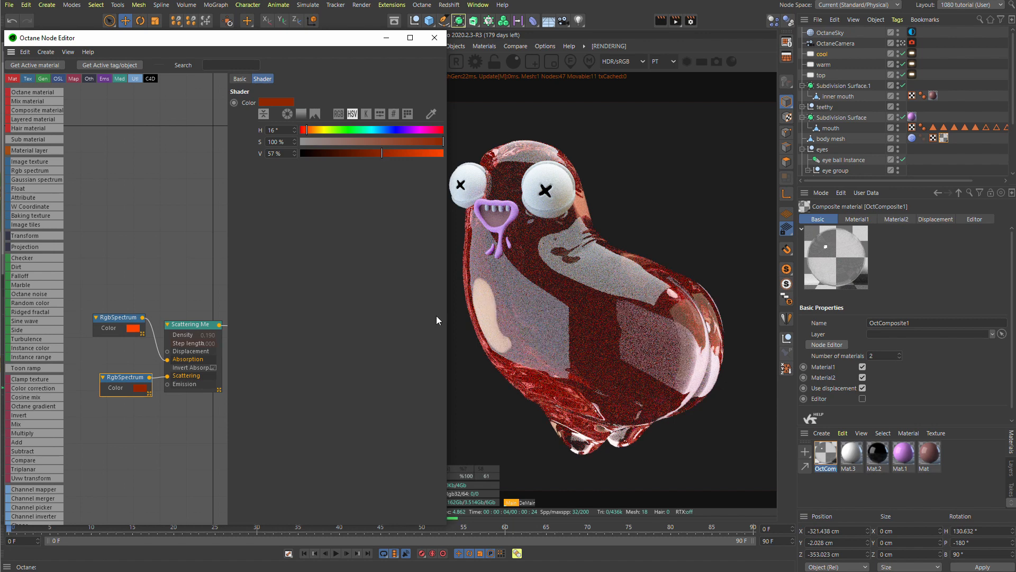
pyautogui.moveTo(170, 273)
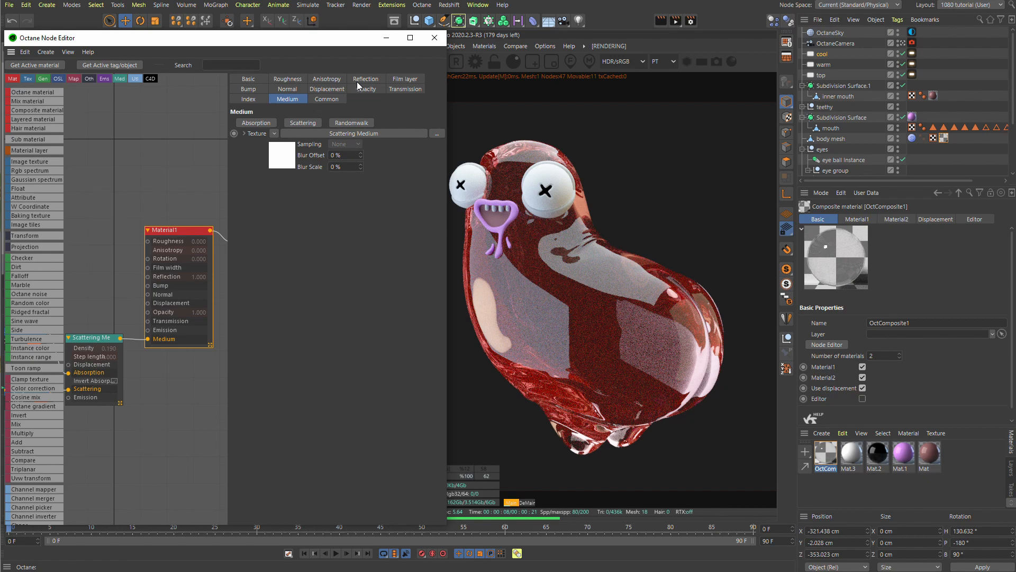
pyautogui.click(286, 78)
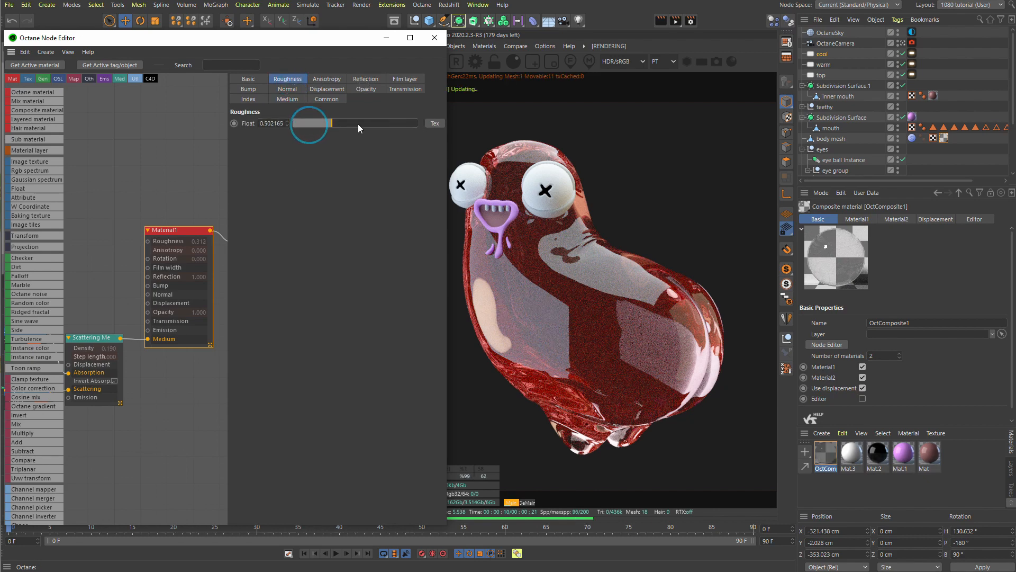
pyautogui.moveTo(331, 123); pyautogui.dragTo(355, 124)
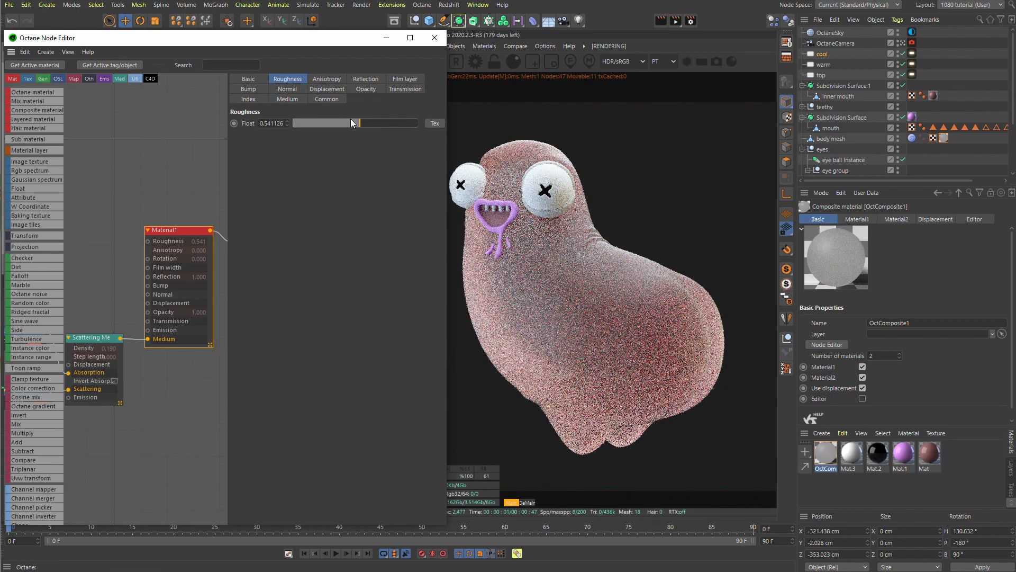
pyautogui.moveTo(354, 123); pyautogui.dragTo(318, 124)
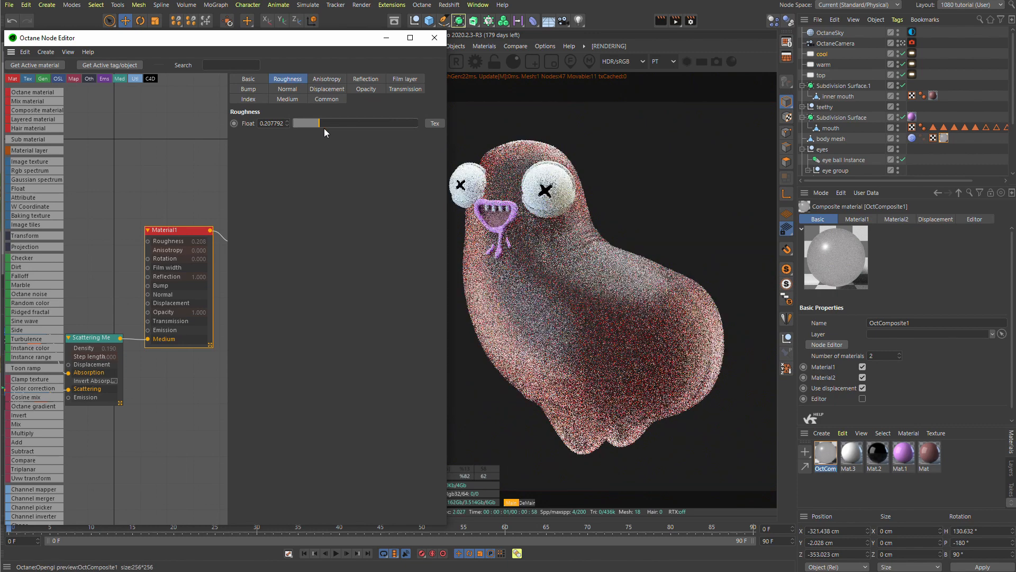
pyautogui.moveTo(318, 123); pyautogui.dragTo(320, 124)
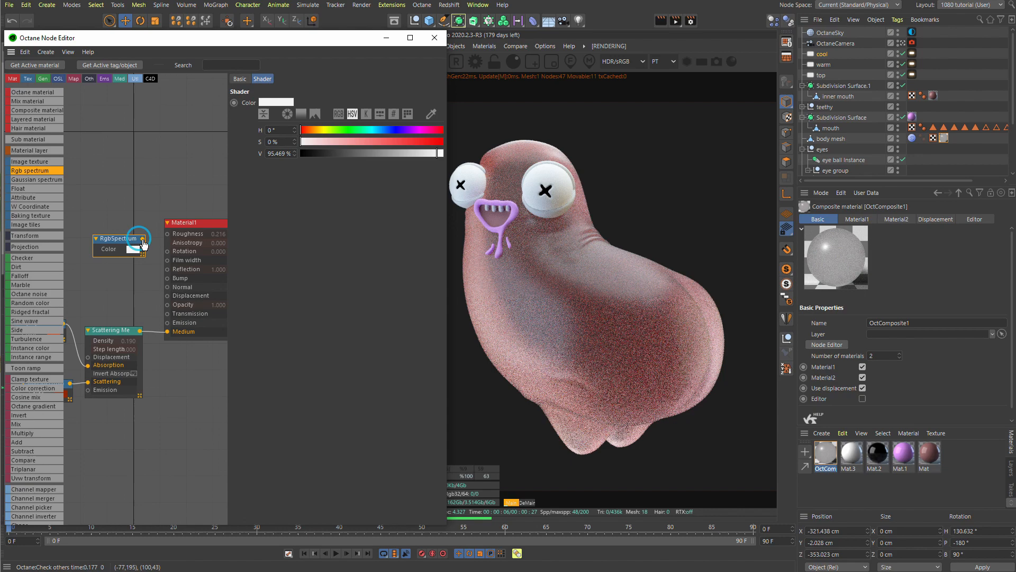
# Step: Wire a pale pink RgbSpectrum (S 31%) into Material1's transmission and make the scattering colour black
pyautogui.moveTo(139, 240); pyautogui.dragTo(167, 318)
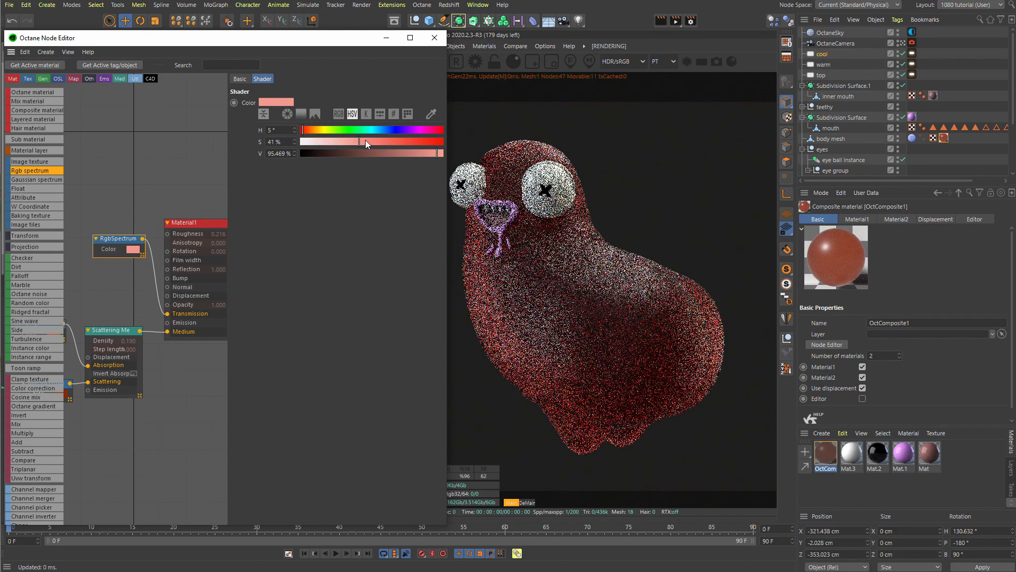
pyautogui.moveTo(376, 141); pyautogui.dragTo(356, 141)
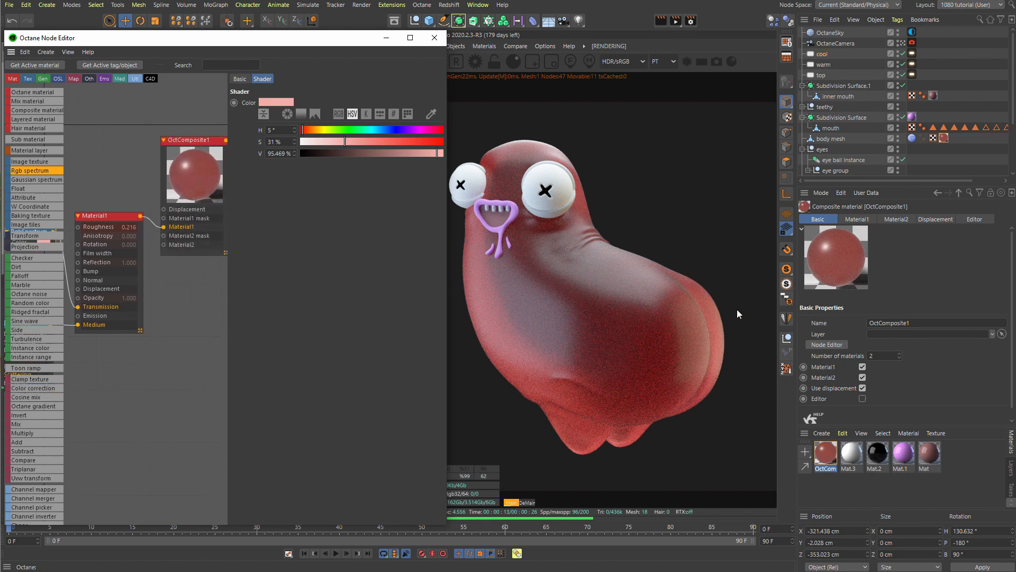
pyautogui.moveTo(646, 450)
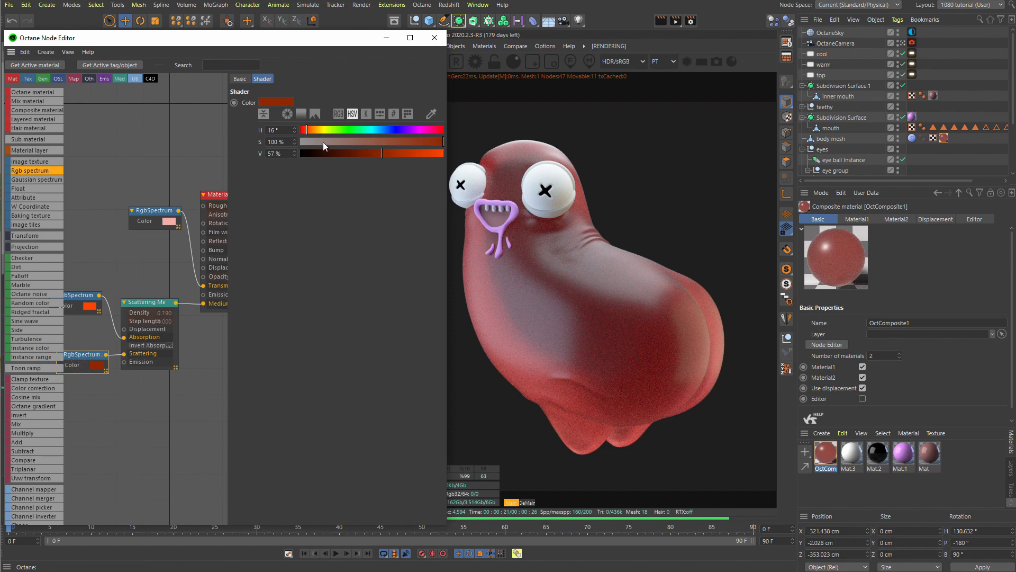
pyautogui.moveTo(381, 153); pyautogui.dragTo(299, 153)
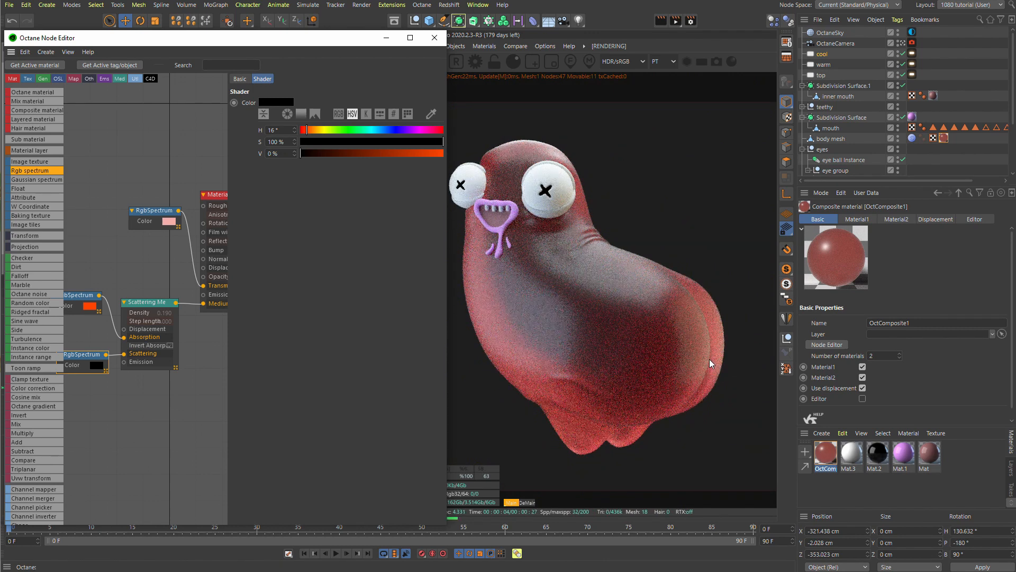
pyautogui.moveTo(614, 500)
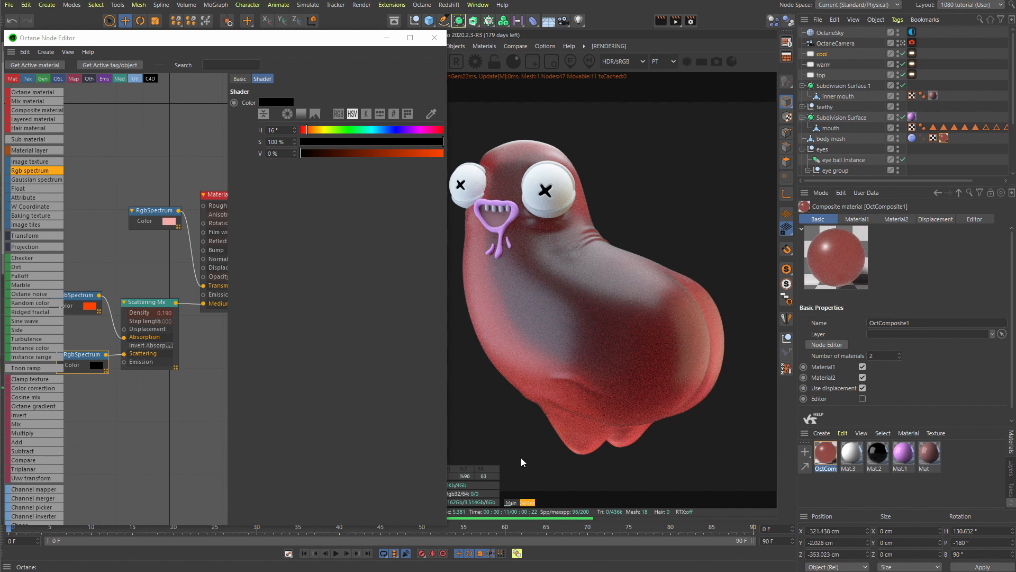
pyautogui.moveTo(124, 160)
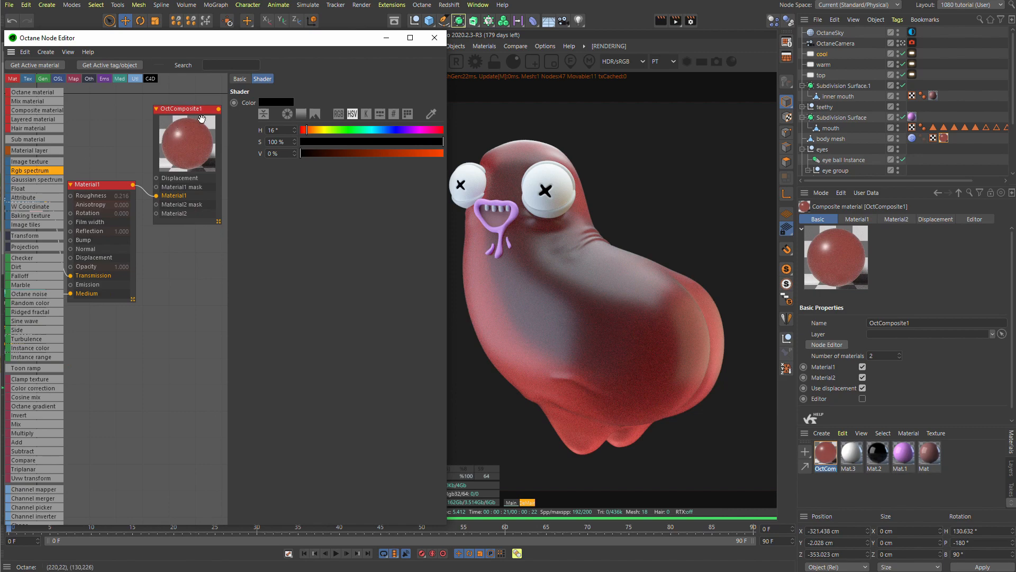
# Step: Add a Diffuse material to the composite's Material2 slot, colour it yellow-orange, roughness 0.22
pyautogui.click(327, 79)
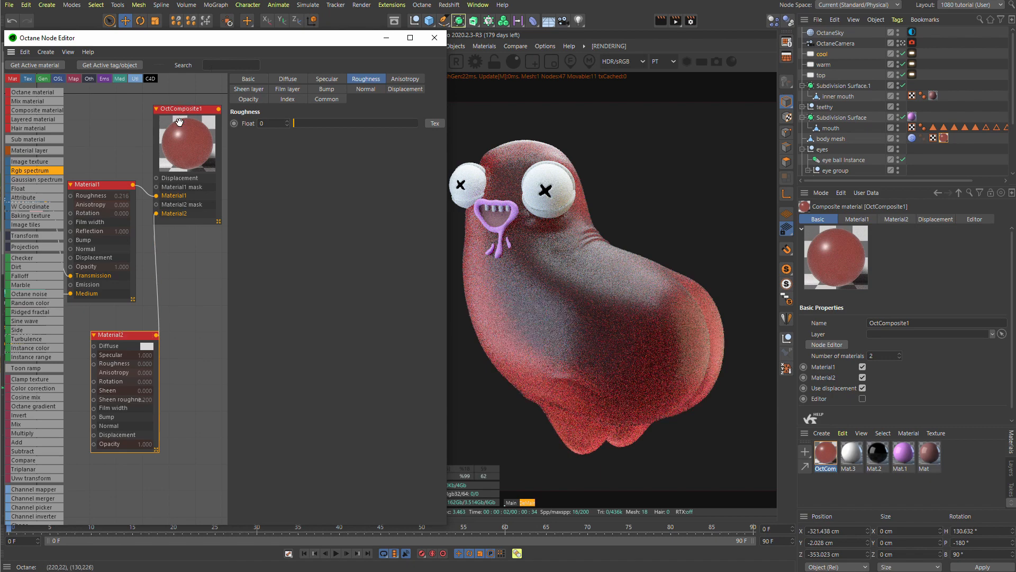
pyautogui.click(327, 78)
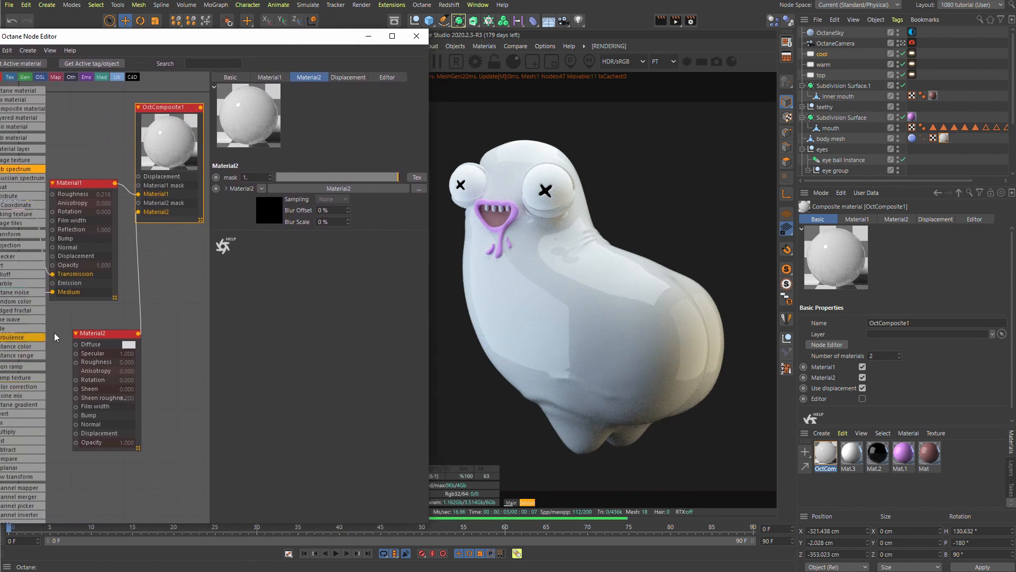
pyautogui.click(269, 78)
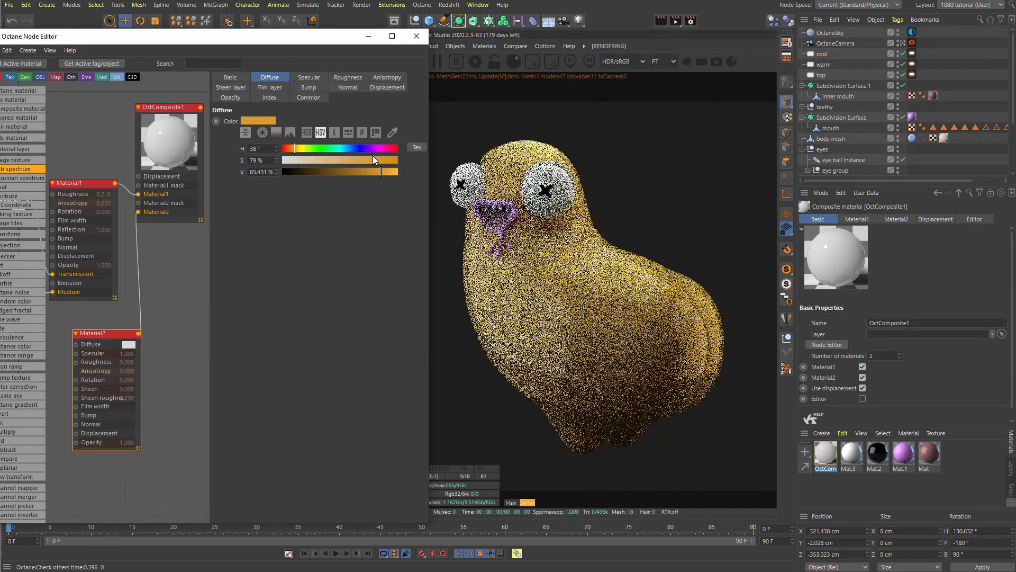
pyautogui.moveTo(376, 165); pyautogui.dragTo(355, 164)
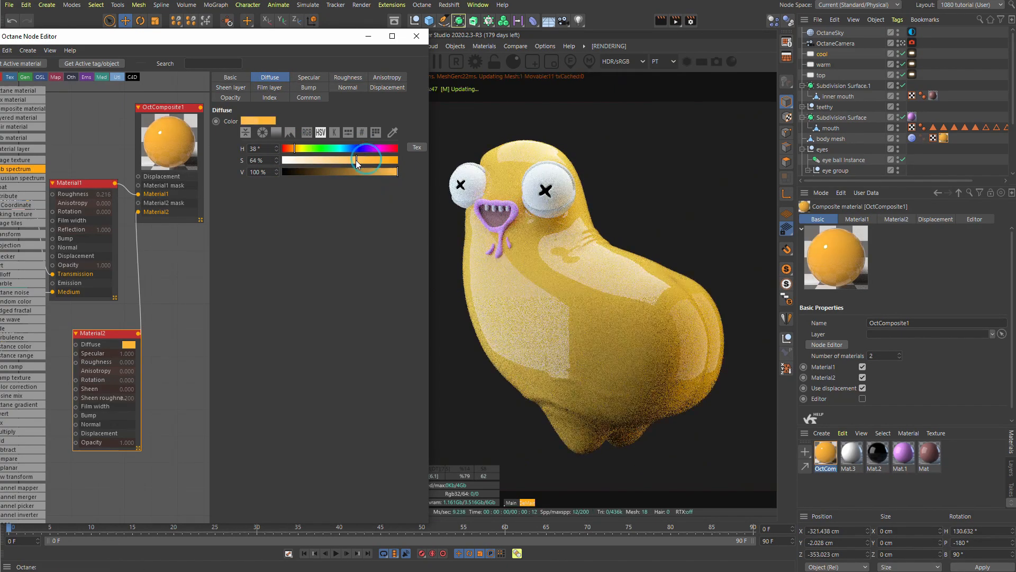
pyautogui.moveTo(354, 160); pyautogui.dragTo(364, 160)
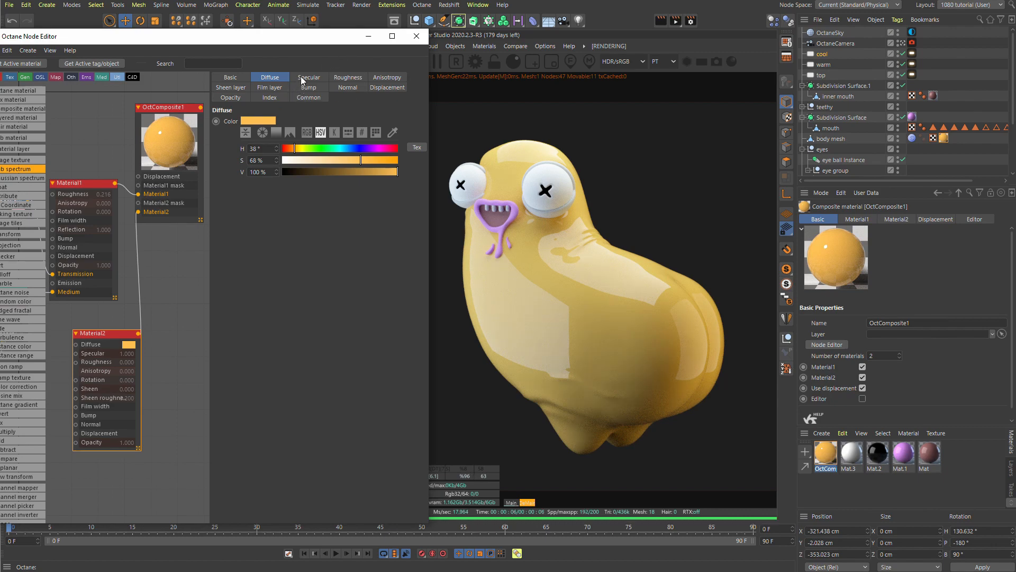
pyautogui.click(348, 77)
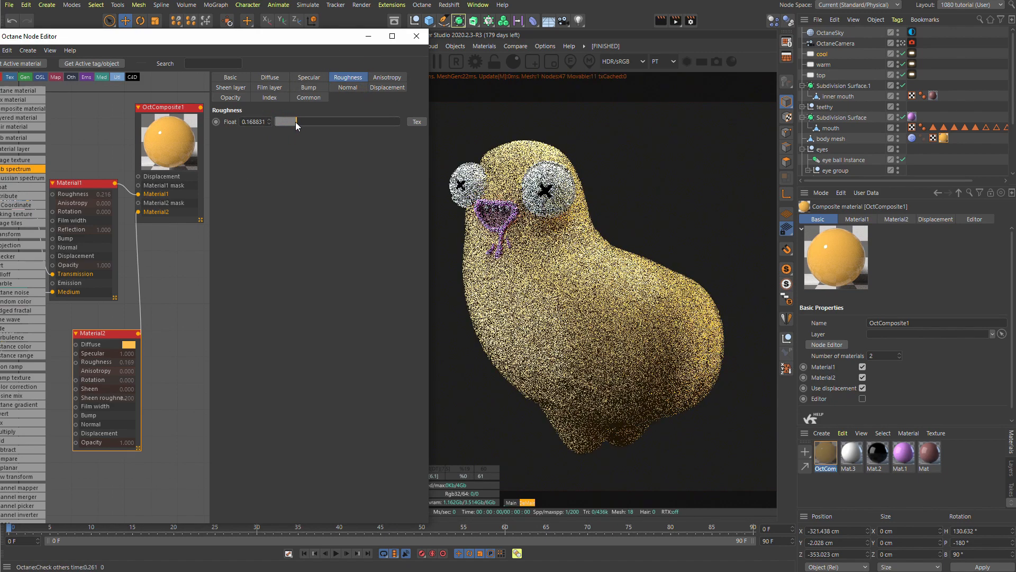
pyautogui.moveTo(285, 121); pyautogui.dragTo(301, 122)
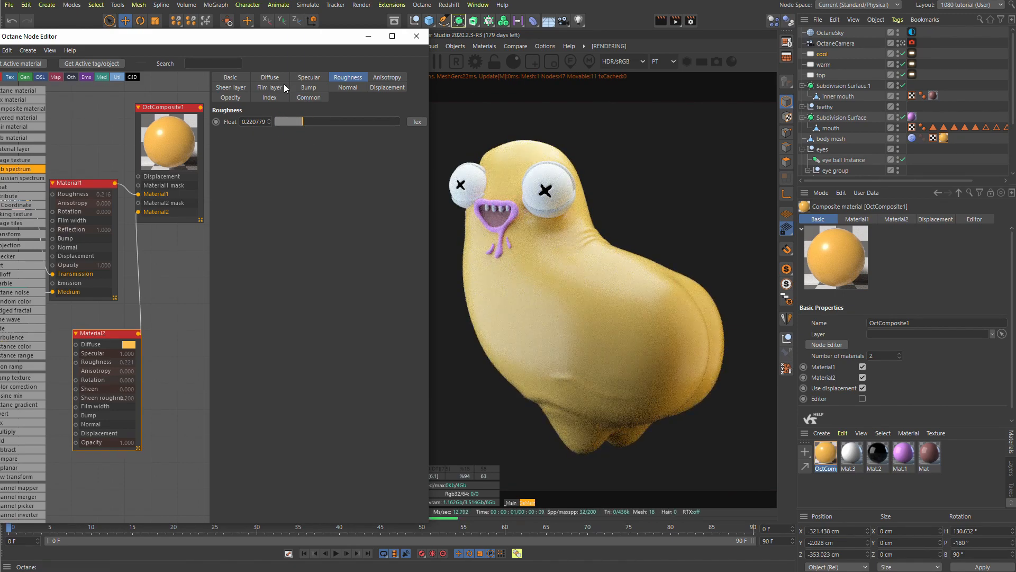
# Step: Set the Material2 mask to about 0.47 and shift its colour to soft peach-orange
pyautogui.click(309, 77)
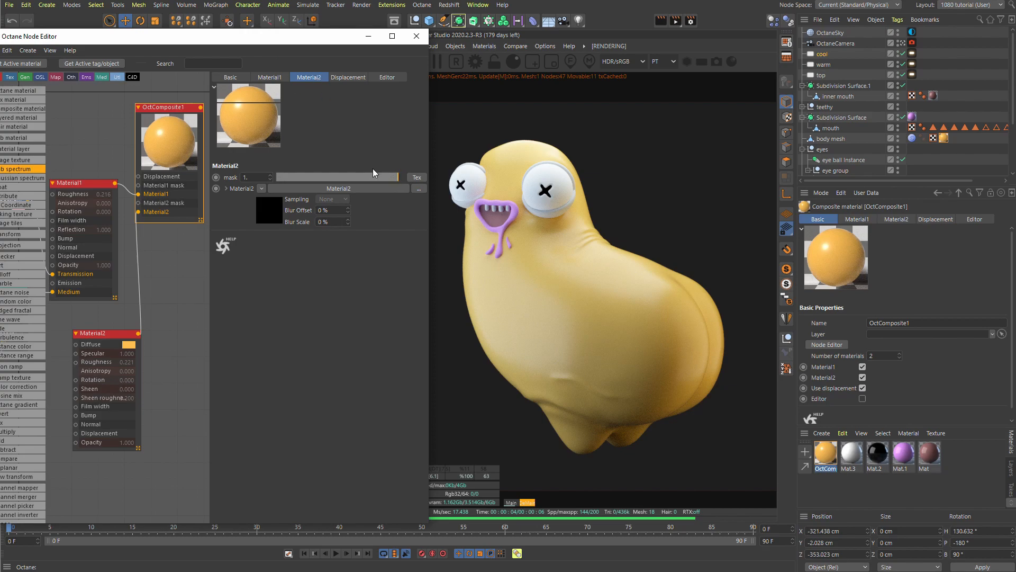
pyautogui.moveTo(389, 177); pyautogui.dragTo(337, 177)
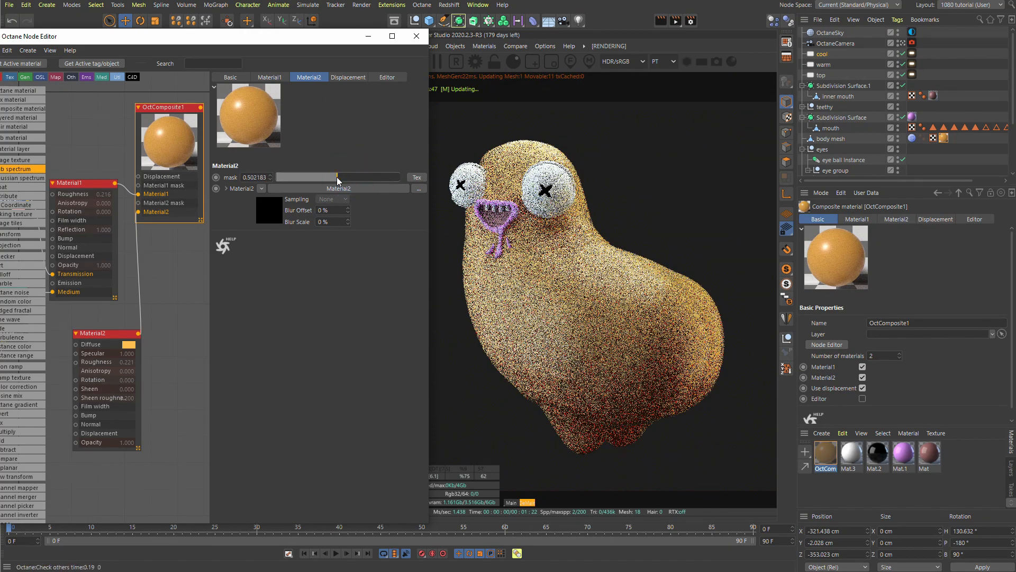
pyautogui.moveTo(337, 177); pyautogui.dragTo(334, 176)
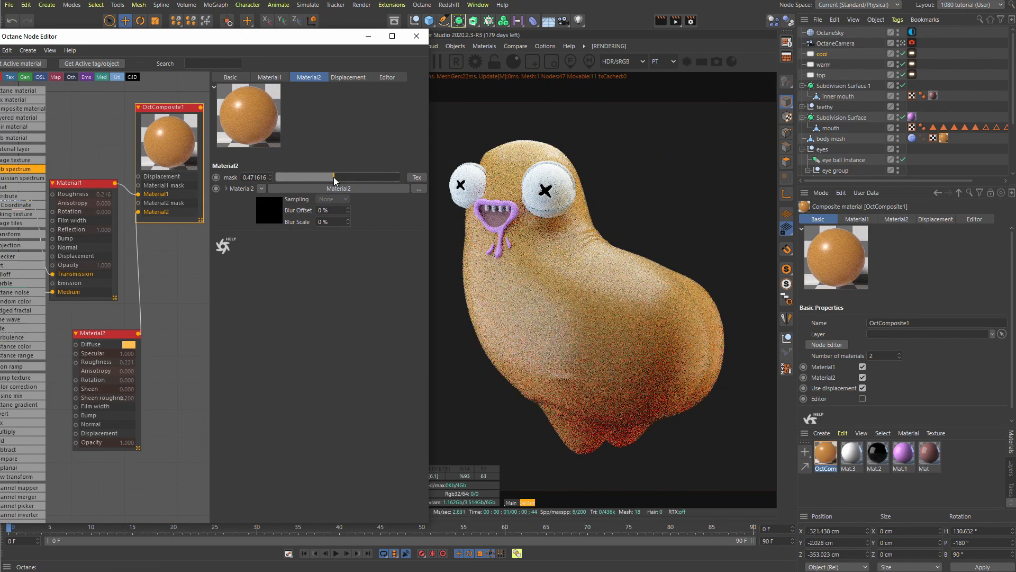
pyautogui.moveTo(448, 205)
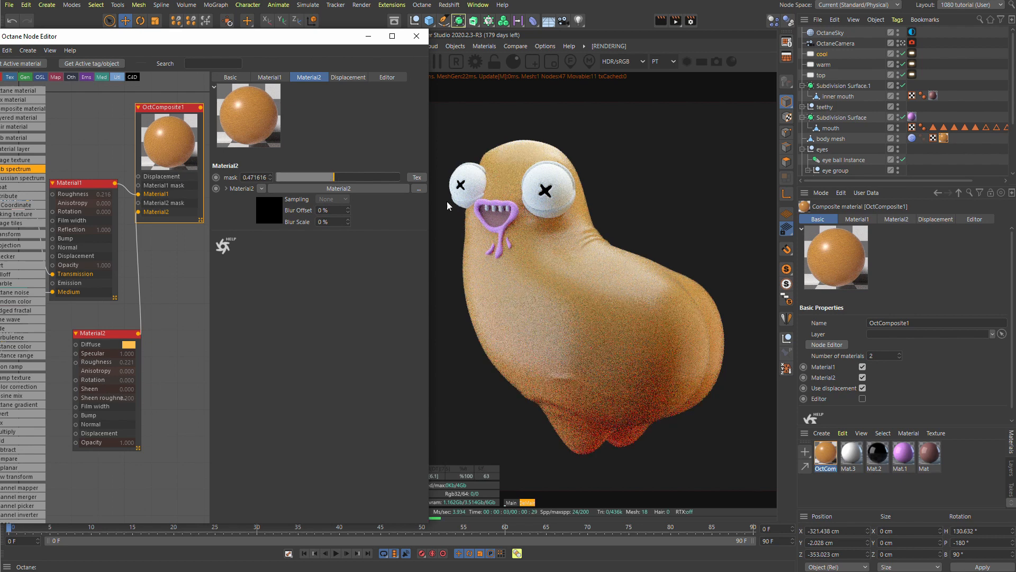
pyautogui.click(347, 76)
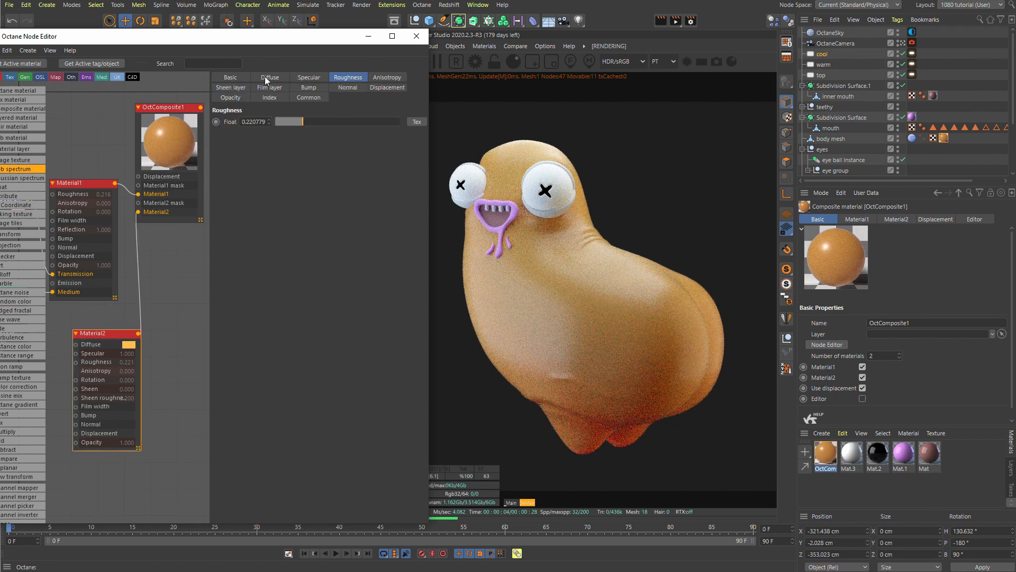
pyautogui.click(270, 78)
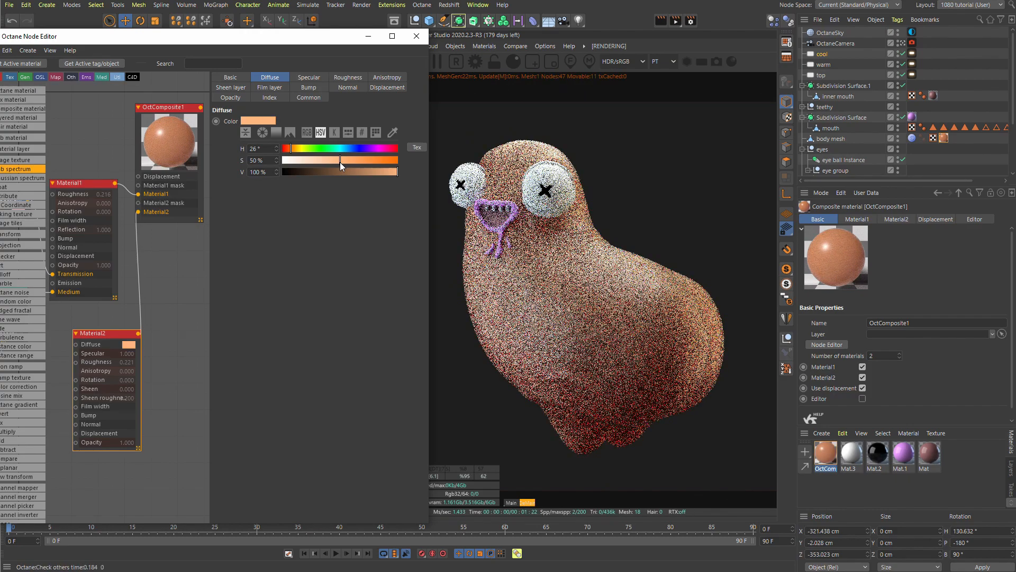
pyautogui.moveTo(341, 160); pyautogui.dragTo(348, 160)
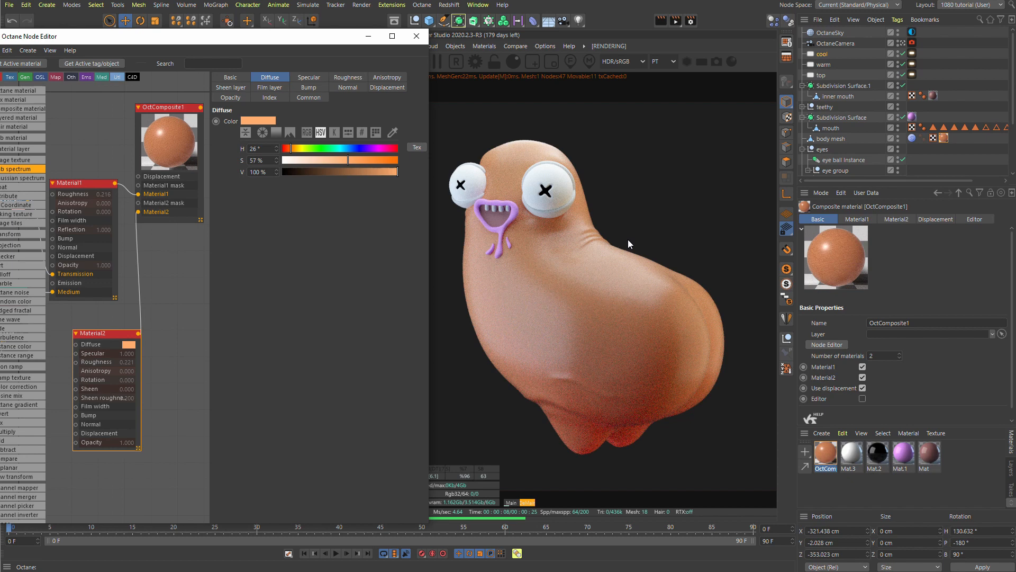
pyautogui.moveTo(718, 300)
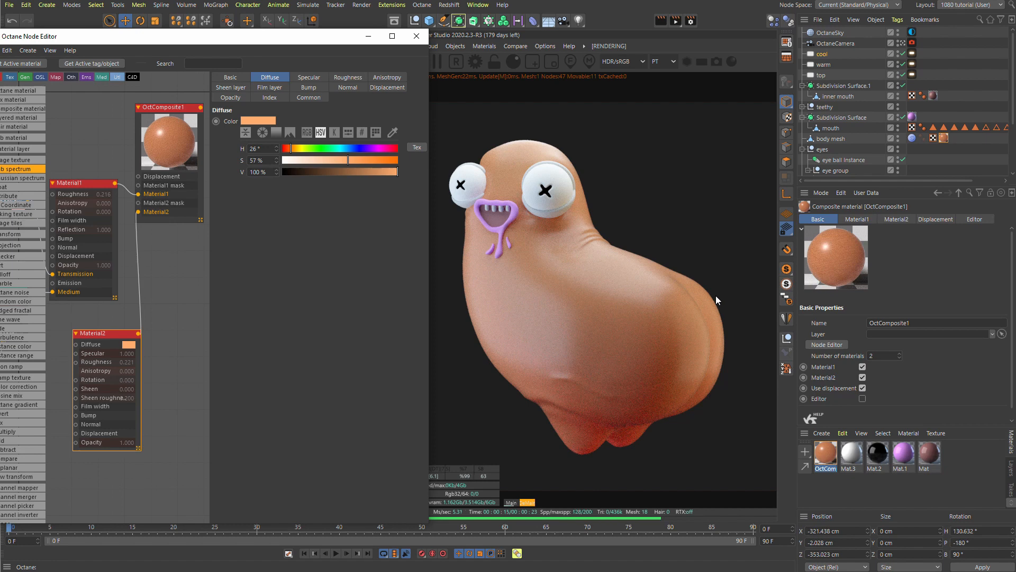
pyautogui.moveTo(745, 332)
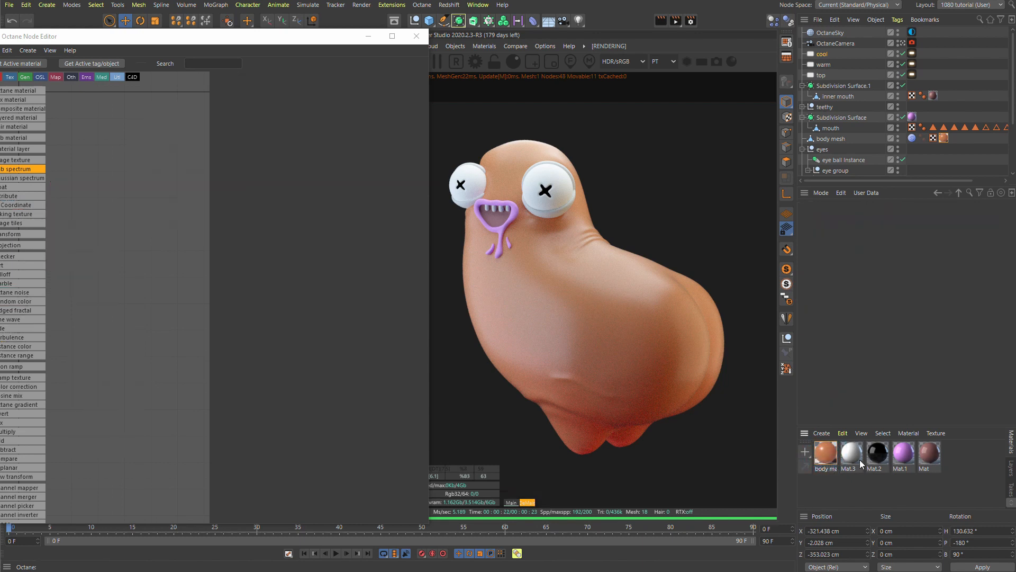
# Step: Raise saturation and lower brightness of the eyelid material's Material2 diffuse for a darker orange
pyautogui.click(826, 450)
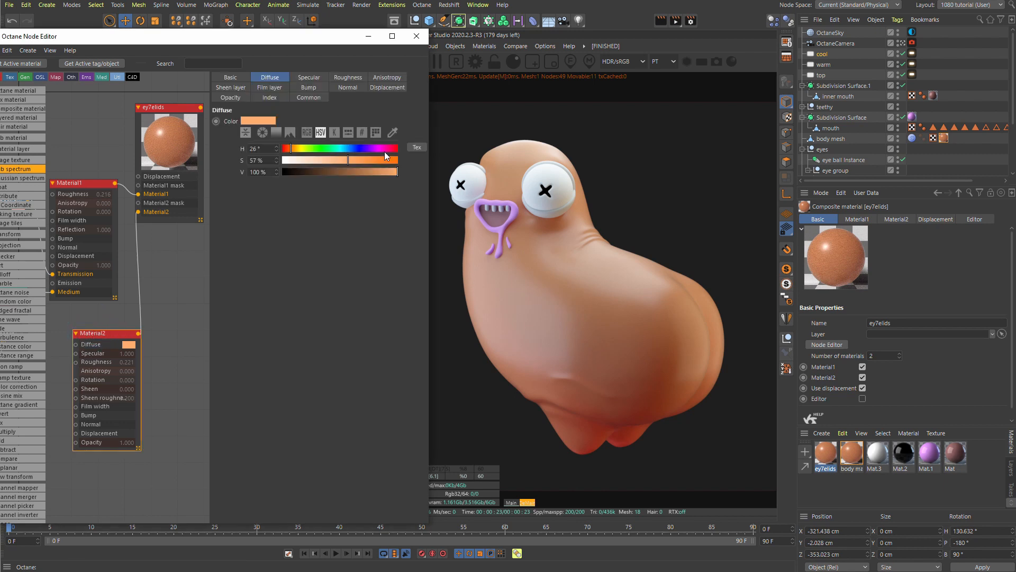
pyautogui.moveTo(395, 171); pyautogui.dragTo(353, 172)
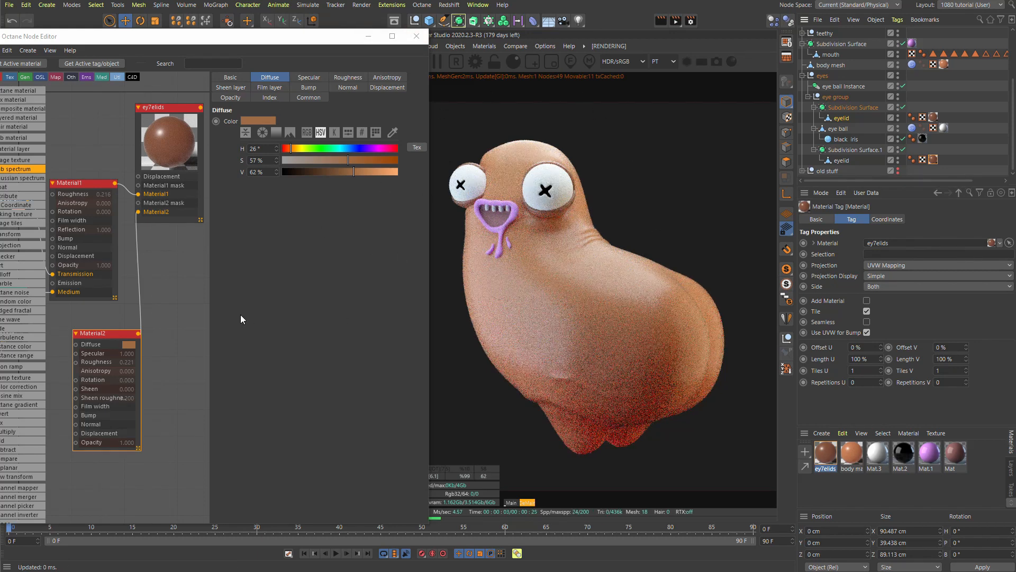
pyautogui.moveTo(347, 160); pyautogui.dragTo(360, 159)
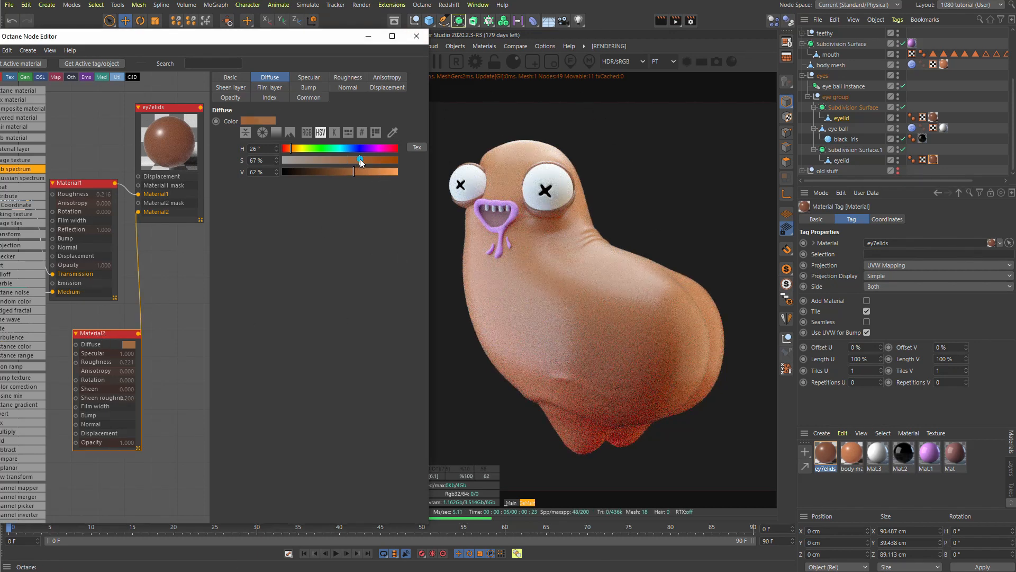
pyautogui.moveTo(357, 161); pyautogui.dragTo(369, 176)
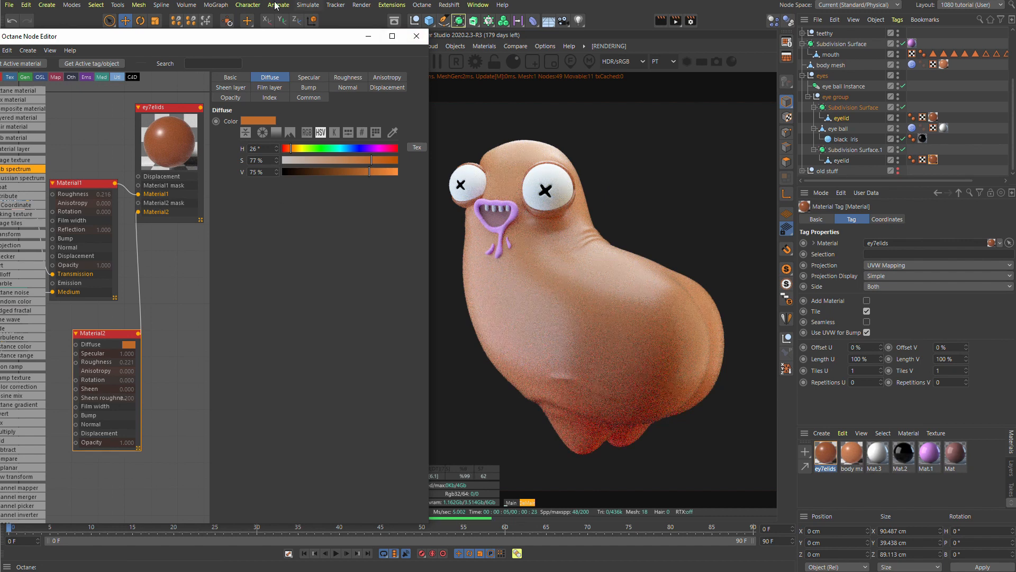
# Step: Create an Octane glossy material for the eyeballs and colour it saturated yellow (H 47°, S 63%)
pyautogui.click(483, 46)
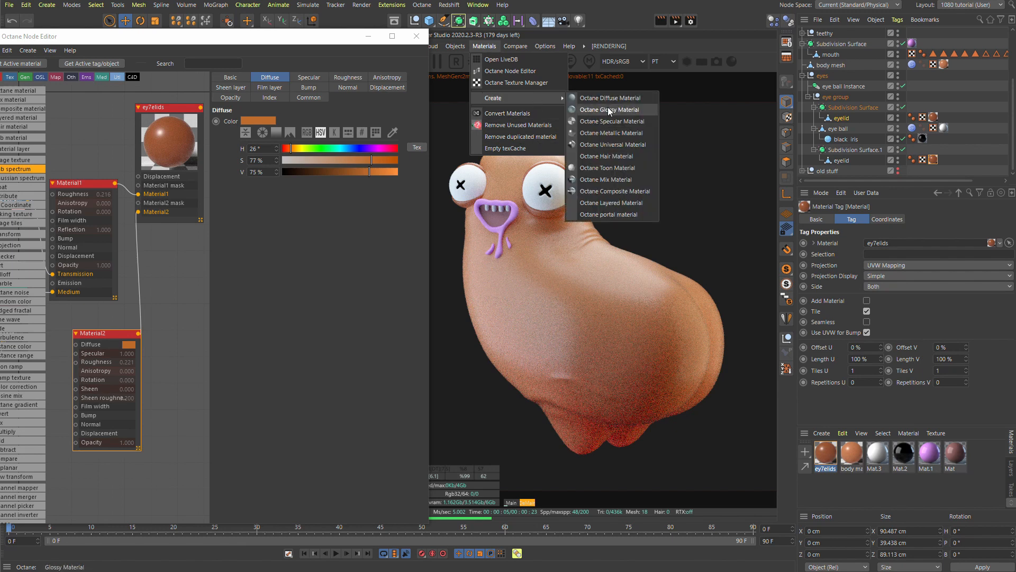
pyautogui.click(608, 109)
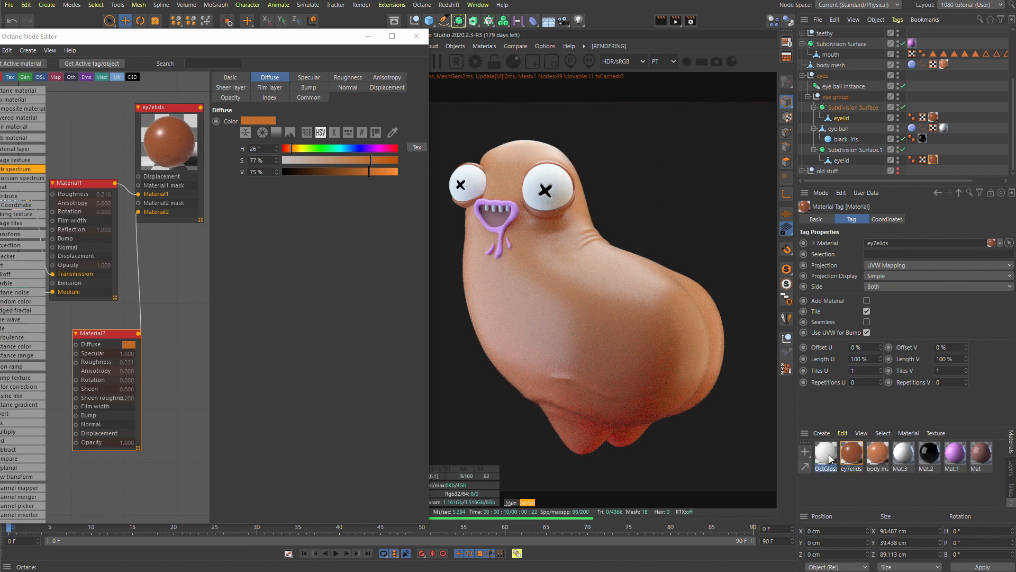
pyautogui.click(825, 453)
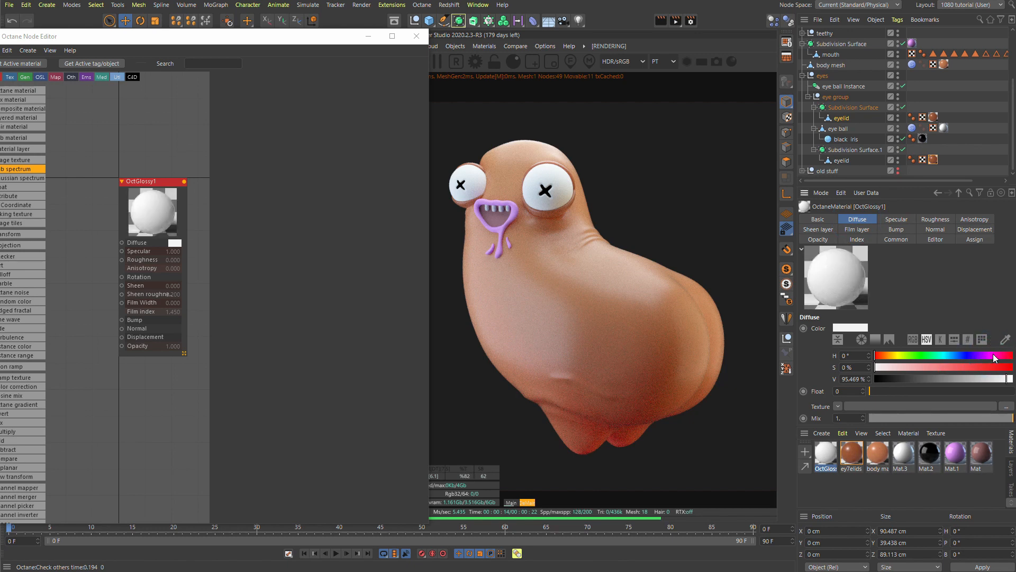
pyautogui.moveTo(1012, 359); pyautogui.dragTo(944, 378)
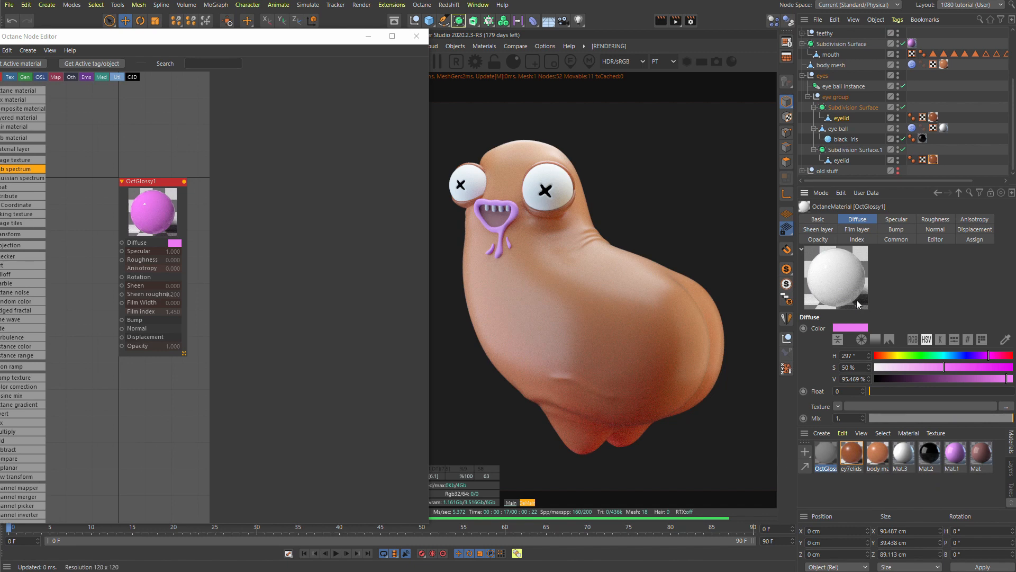
pyautogui.click(825, 450)
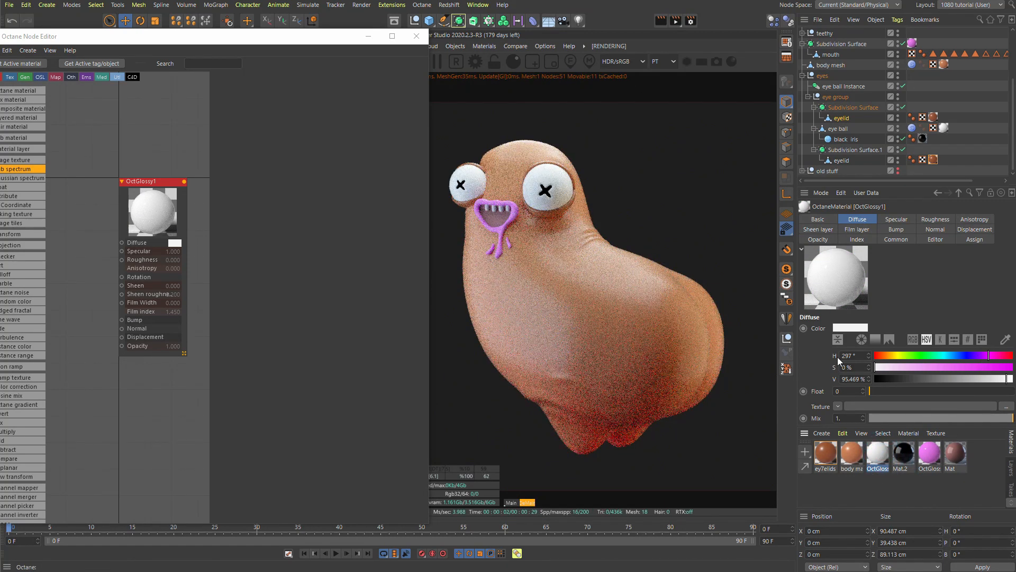
pyautogui.moveTo(878, 367); pyautogui.dragTo(966, 367)
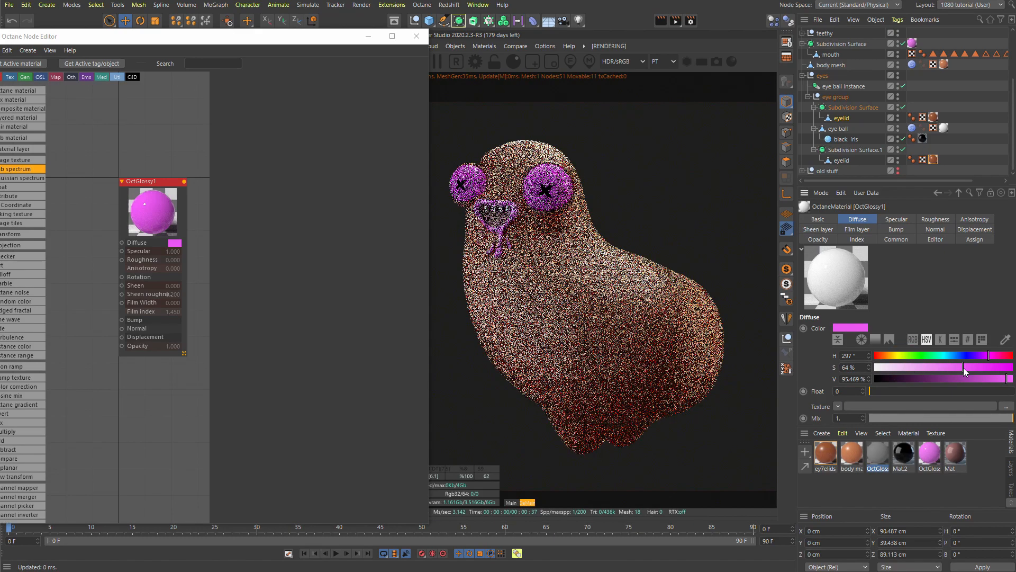
pyautogui.moveTo(965, 371); pyautogui.dragTo(881, 356)
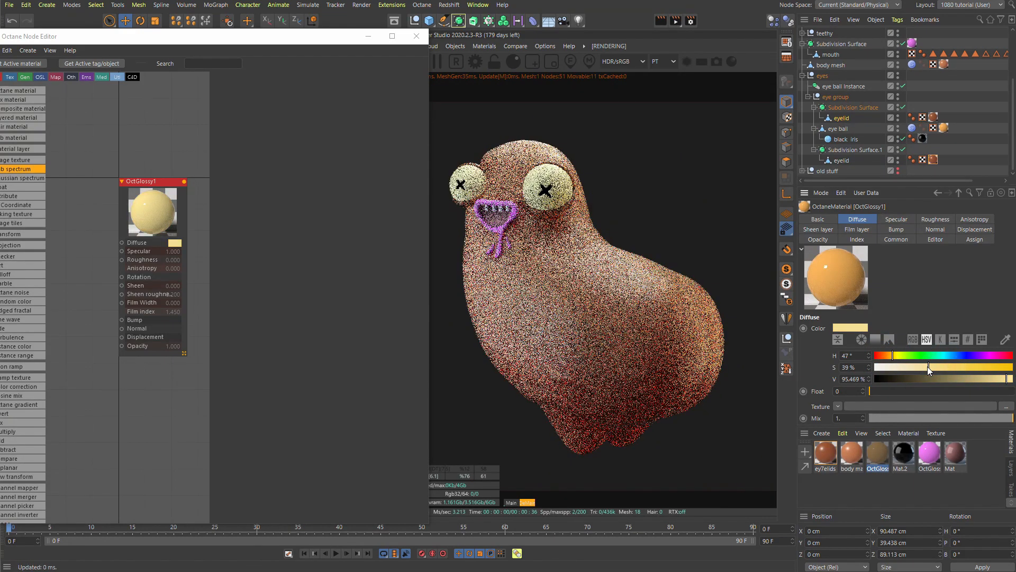
pyautogui.moveTo(929, 368); pyautogui.dragTo(961, 367)
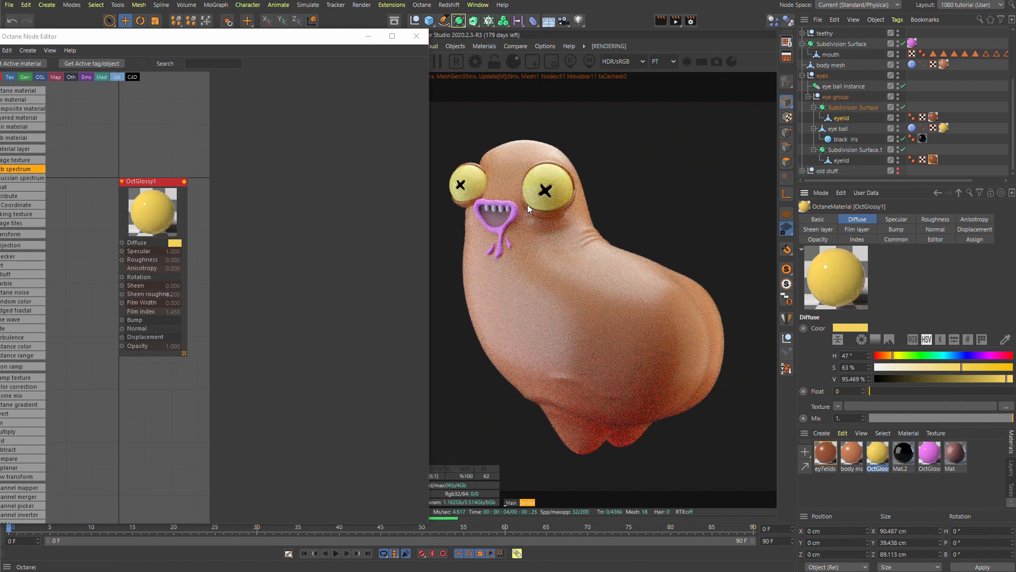
pyautogui.click(485, 46)
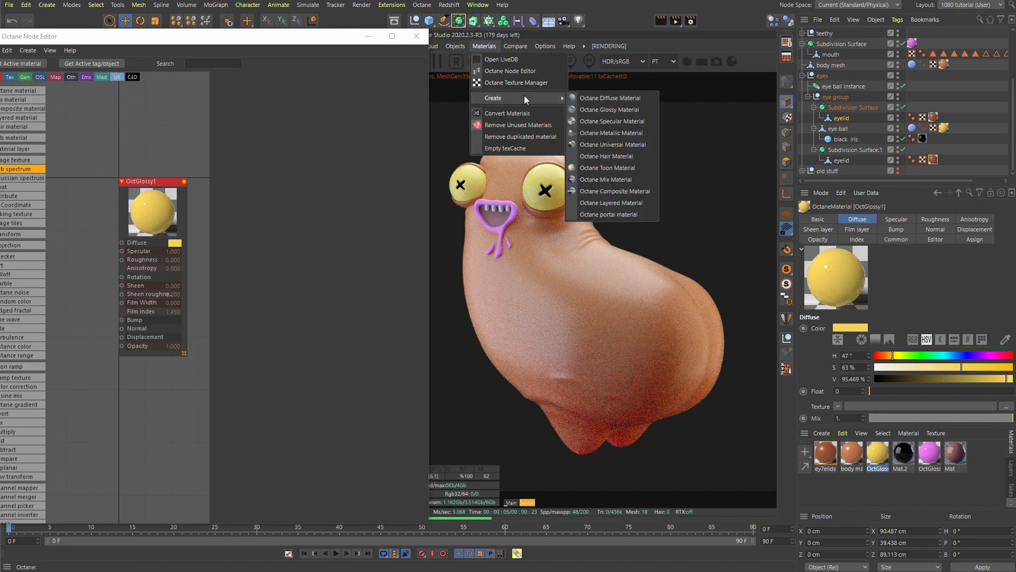
# Step: Create a dark maroon diffuse material for the inner mouth and a cream glossy one for the teeth
pyautogui.click(610, 98)
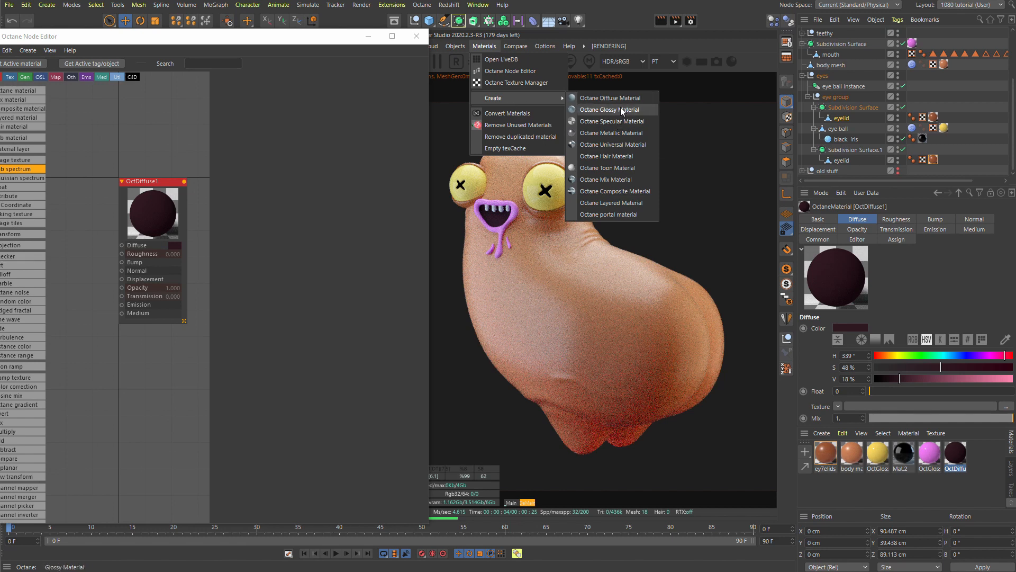
pyautogui.click(610, 110)
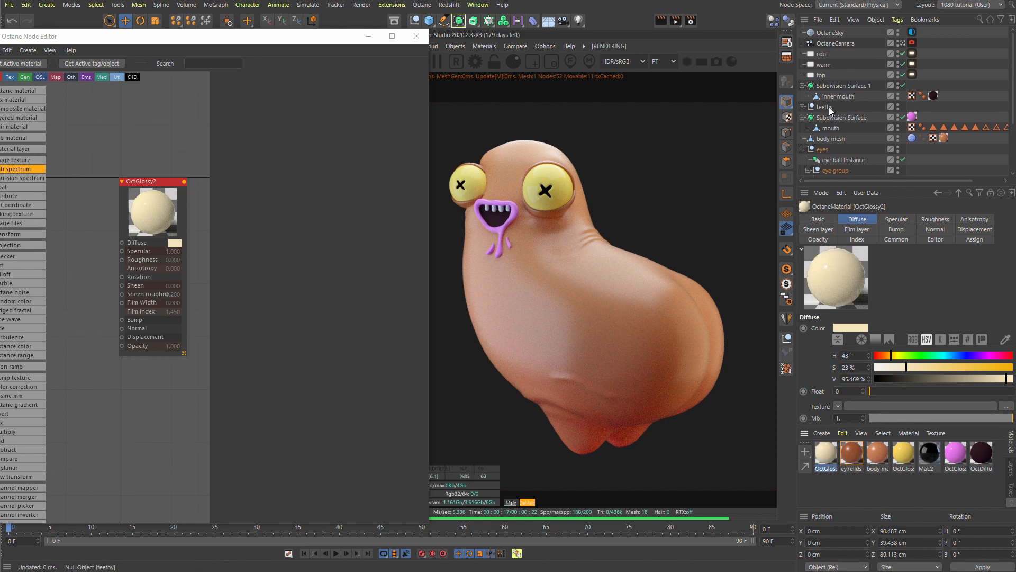
pyautogui.click(826, 106)
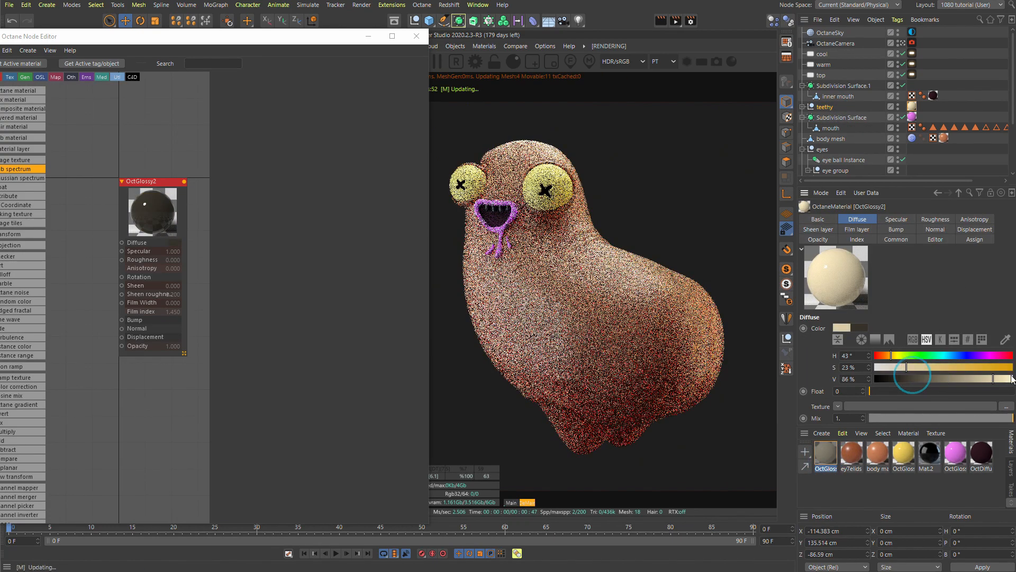
pyautogui.moveTo(914, 379); pyautogui.dragTo(933, 372)
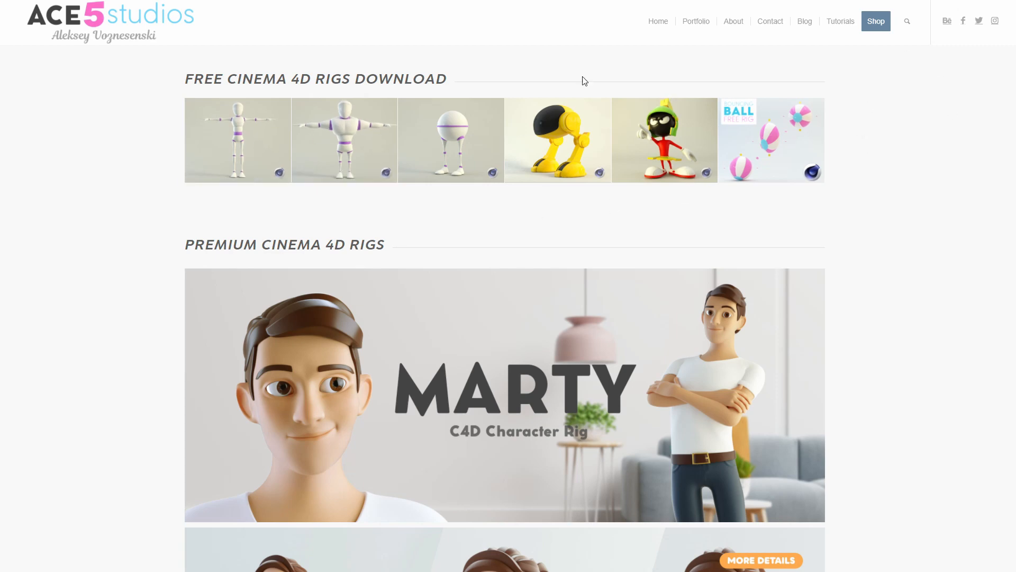
# Step: Scroll through the ACE5 Studios rig product pages for Marty, Mia, and Arms and Legs
pyautogui.scroll(-3)
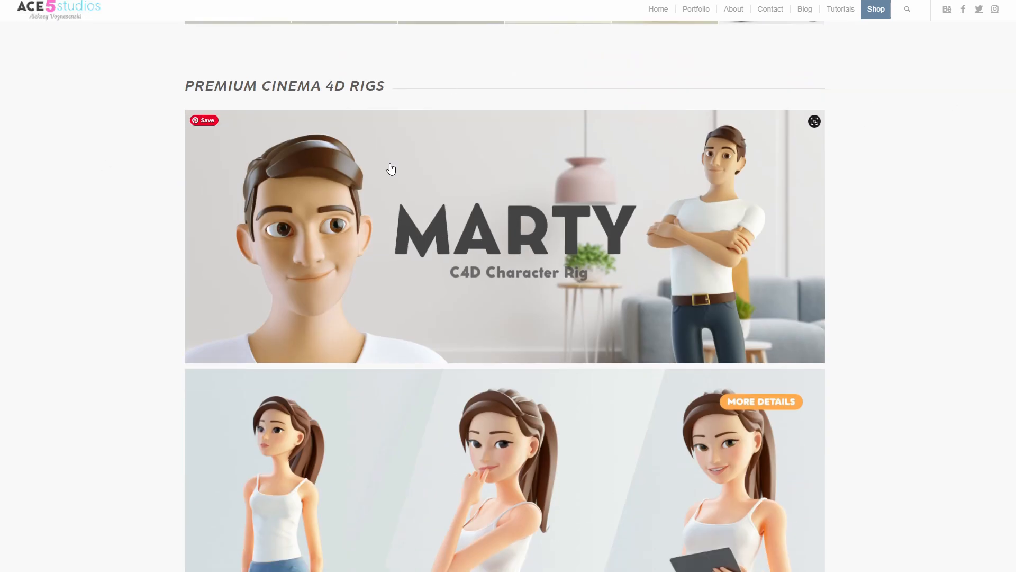
pyautogui.scroll(-3)
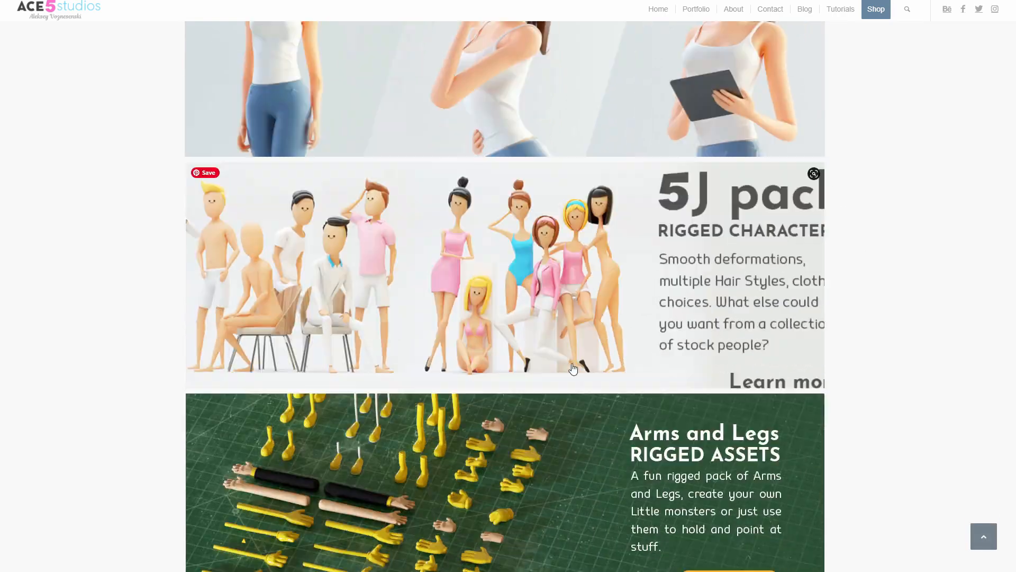
pyautogui.scroll(-3)
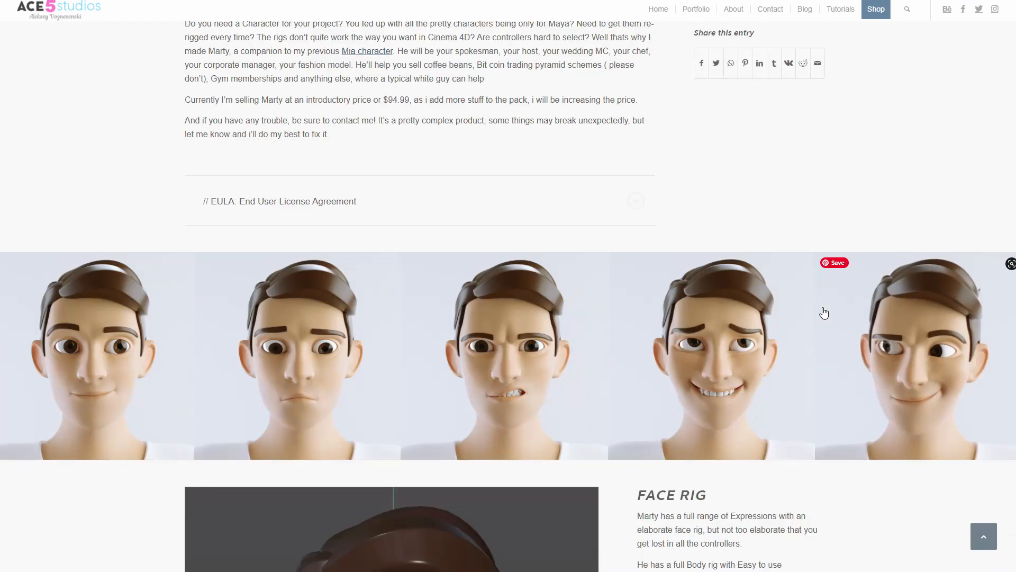
pyautogui.scroll(-3)
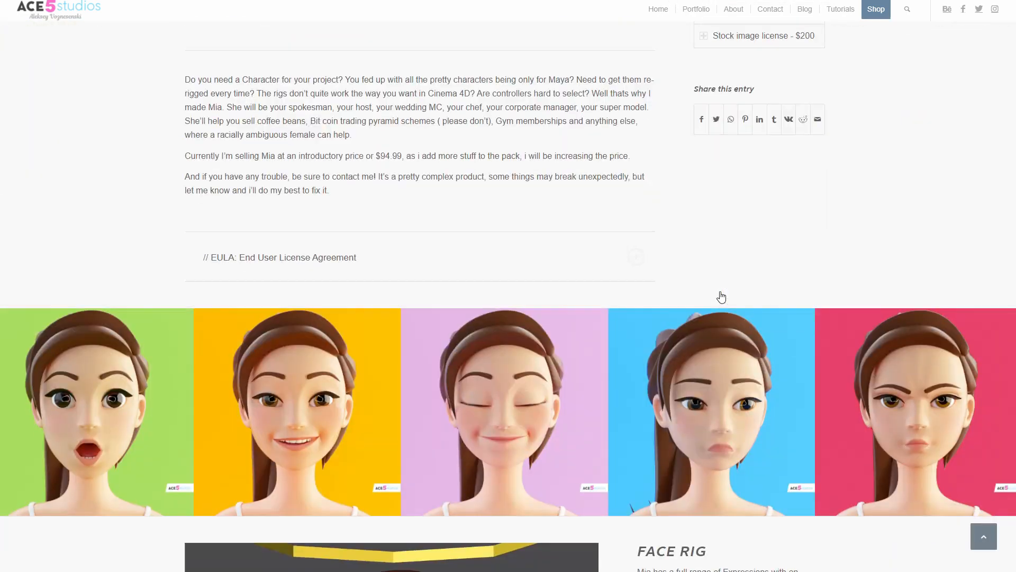
pyautogui.scroll(-3)
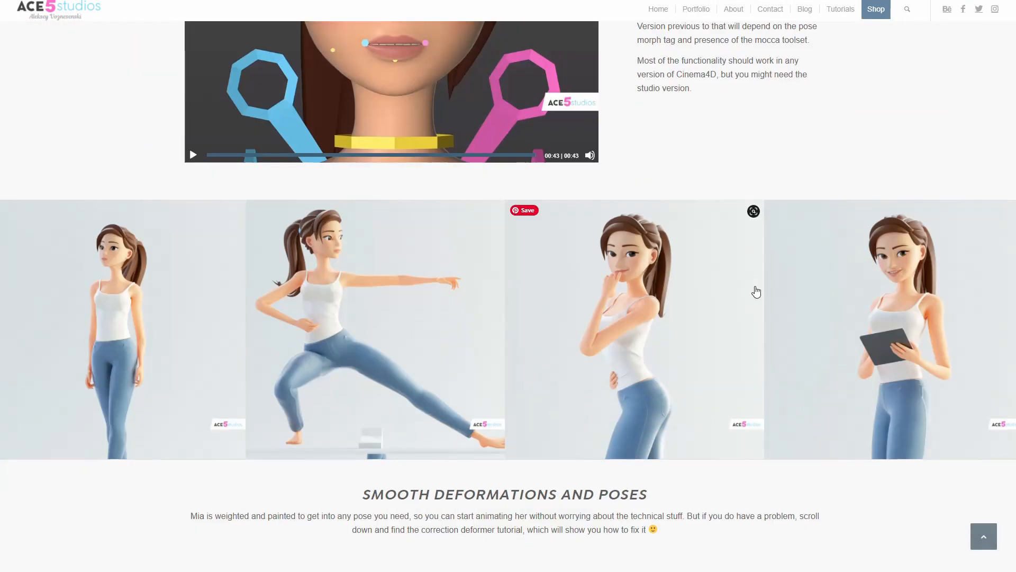
pyautogui.scroll(-3)
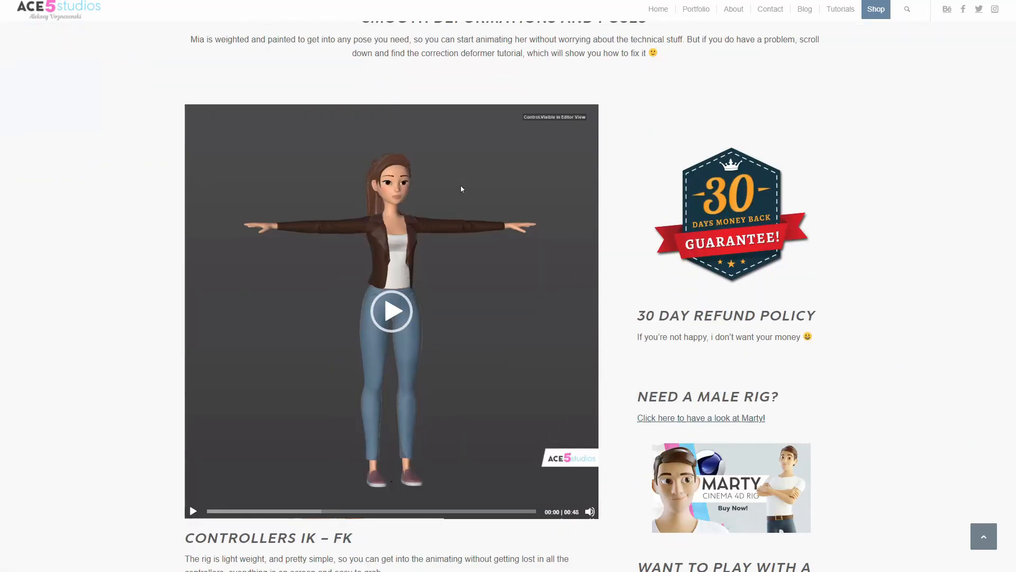
pyautogui.scroll(-3)
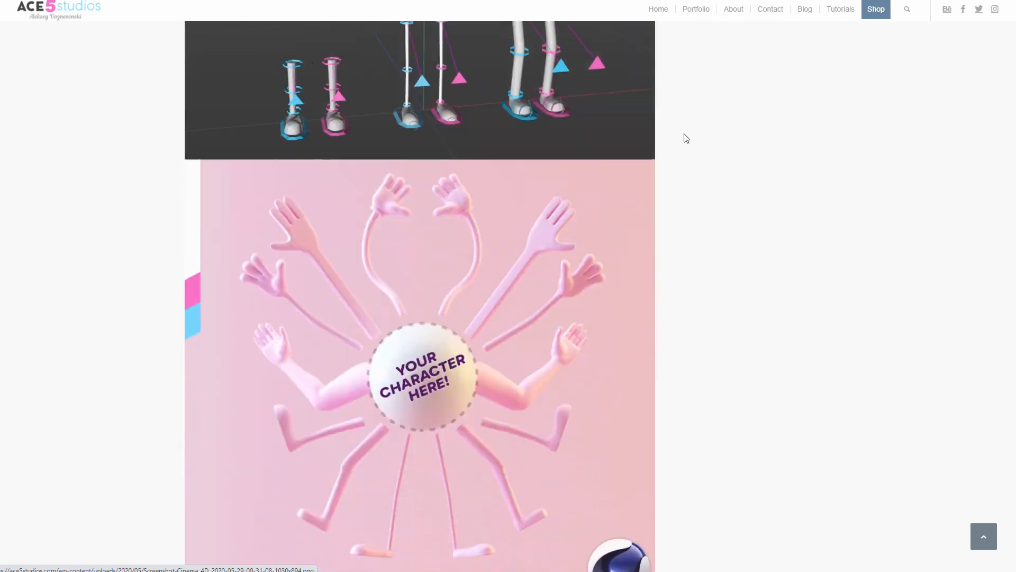
pyautogui.scroll(-3)
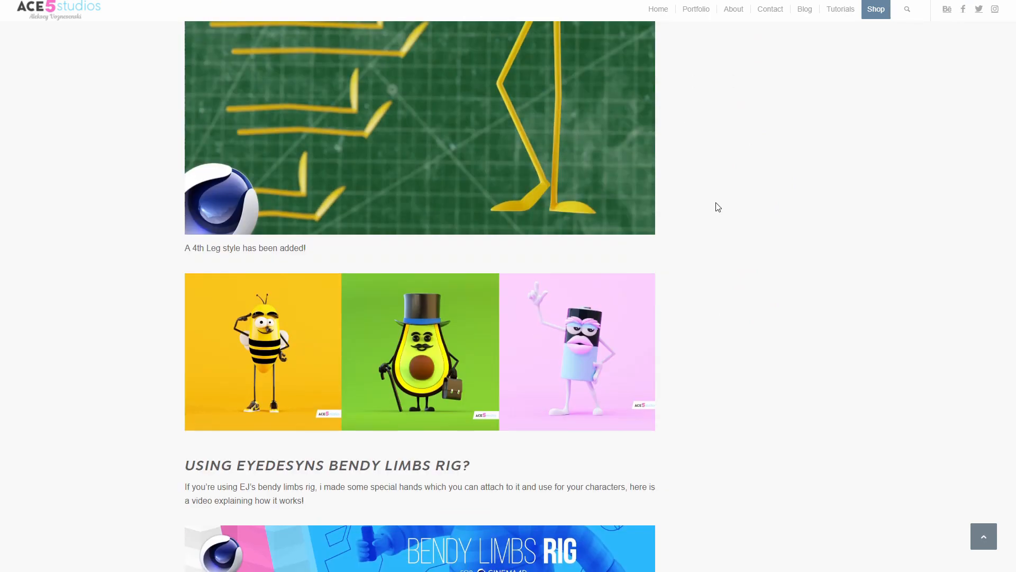
pyautogui.scroll(-3)
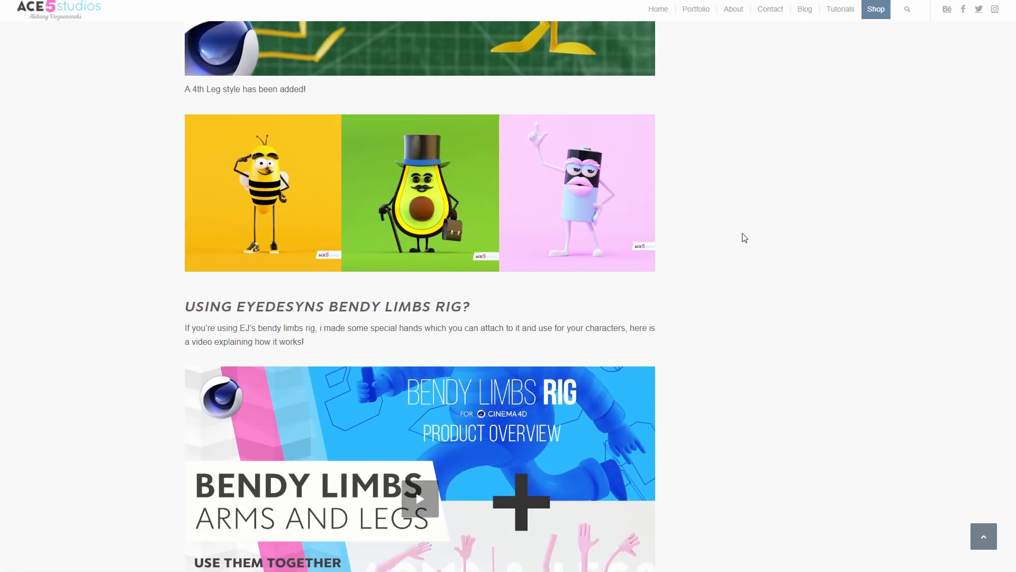
pyautogui.scroll(-3)
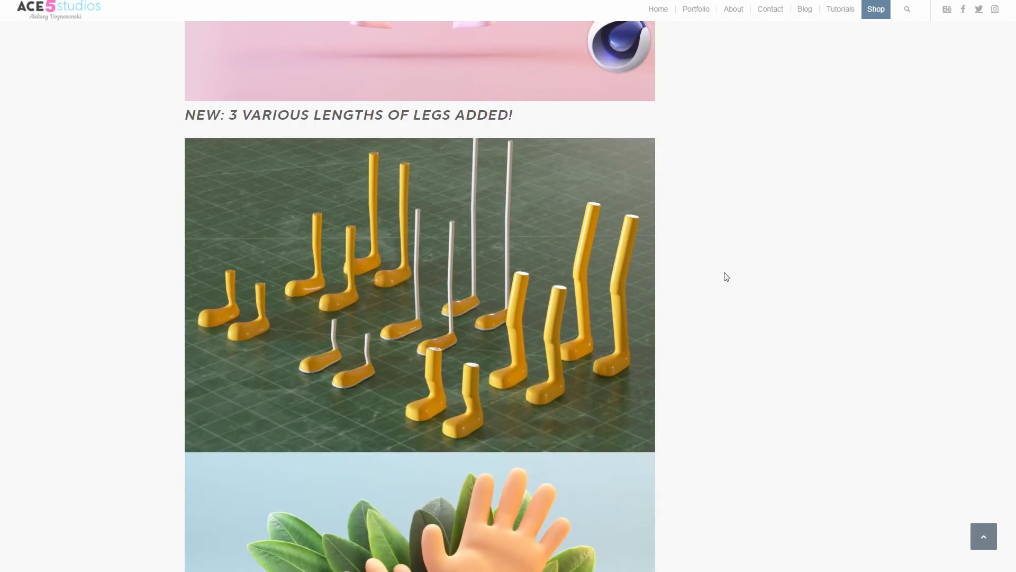
pyautogui.scroll(-3)
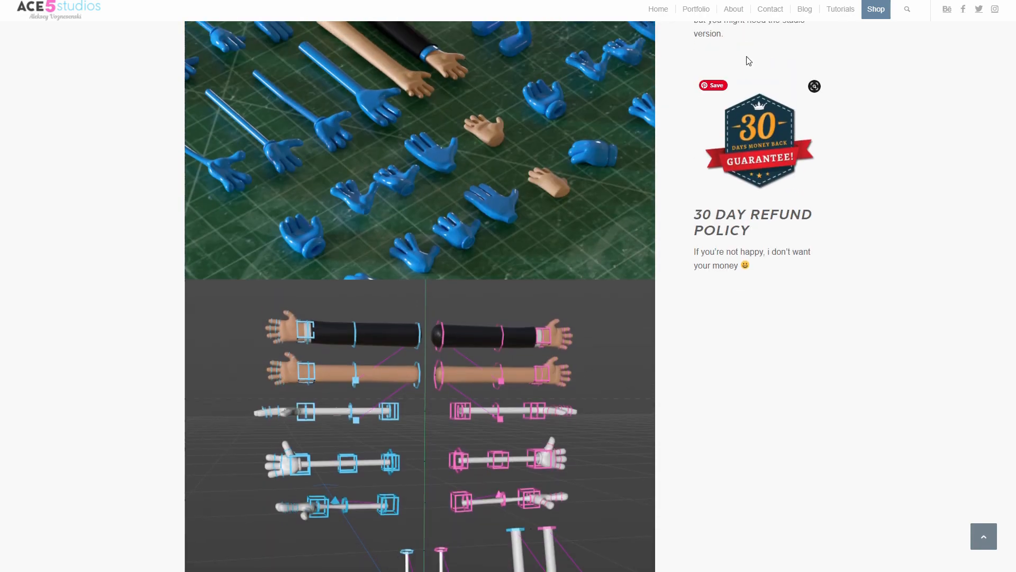